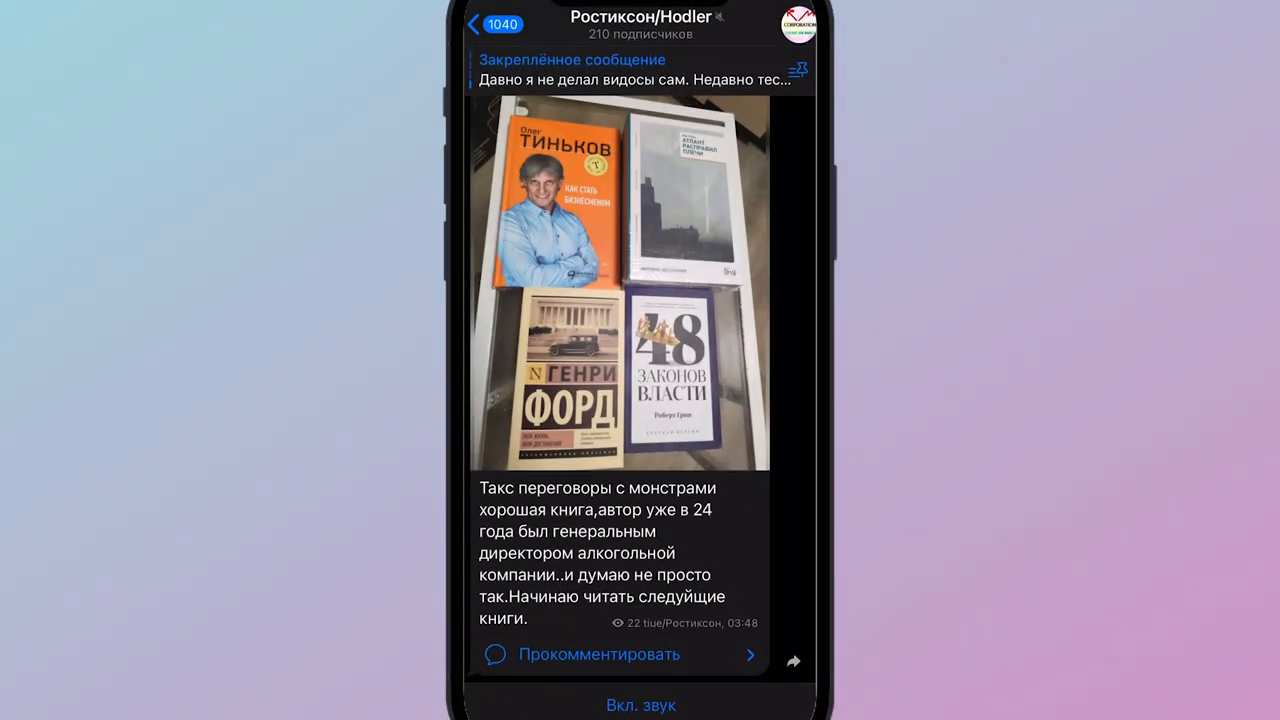
# Scroll down KuCoin's homepage and advance the 'What the Media Is Saying' carousel
pyautogui.scroll(3)
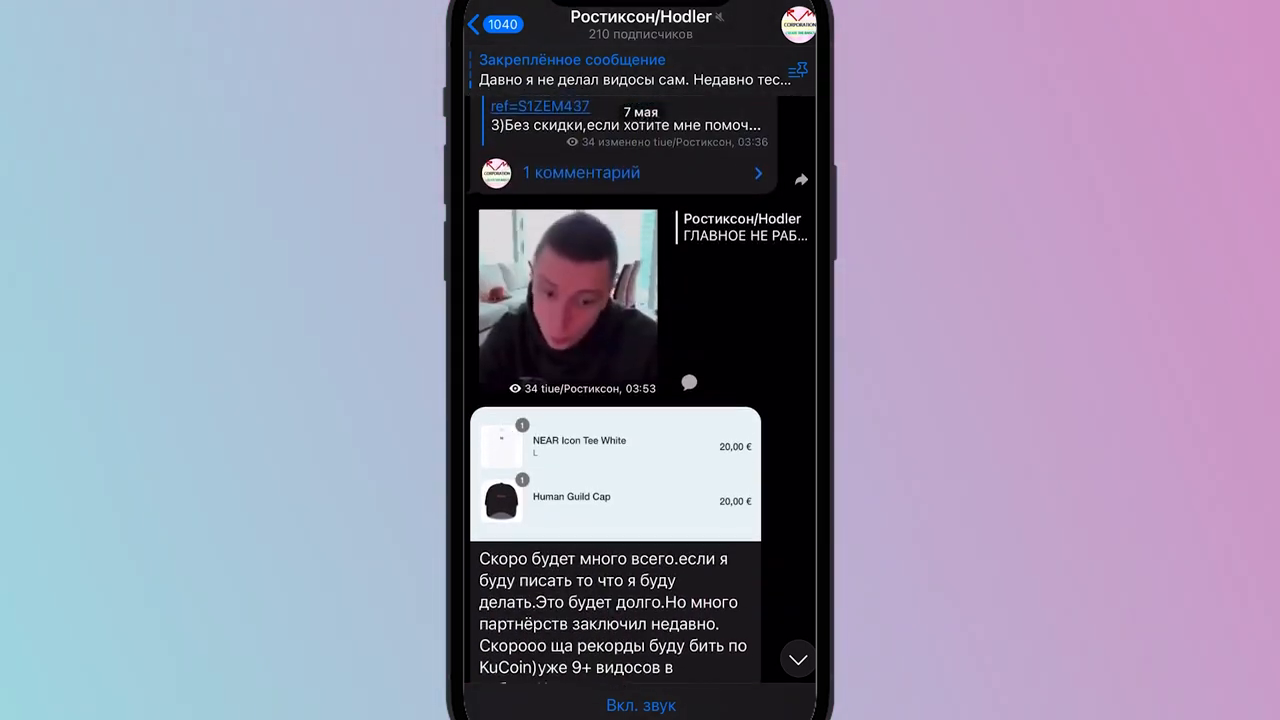
pyautogui.scroll(3)
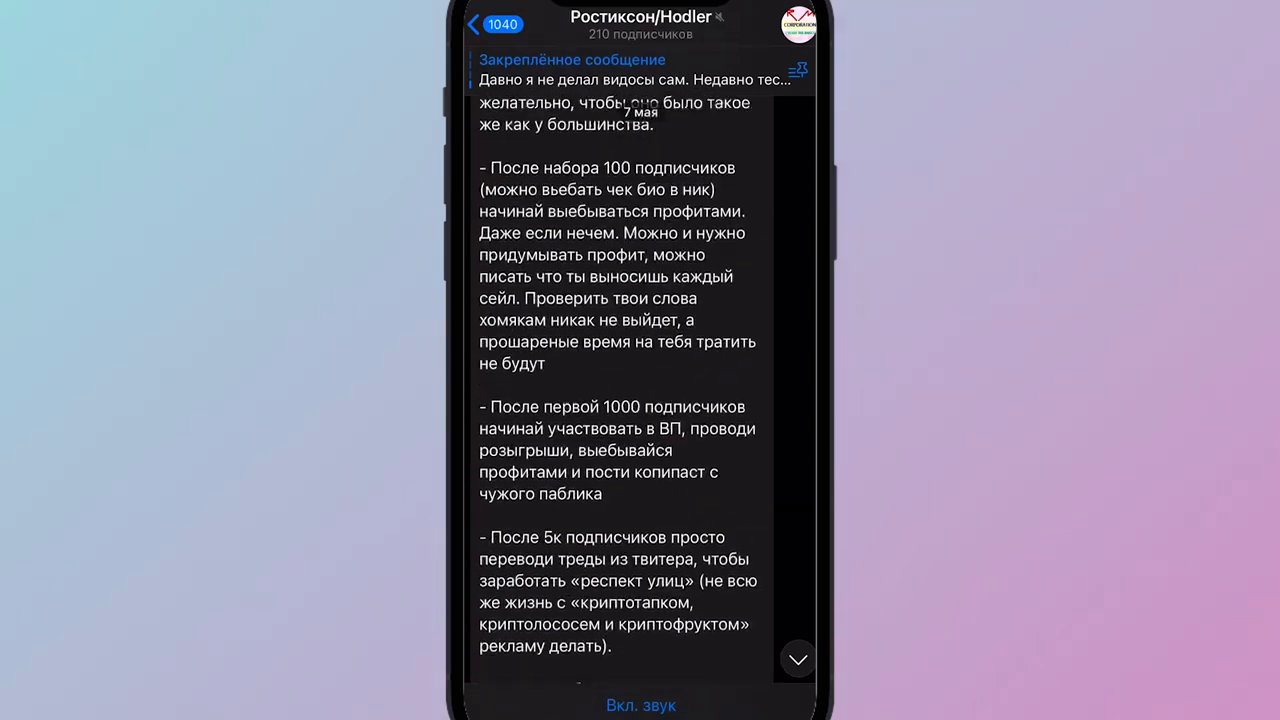
pyautogui.scroll(-3)
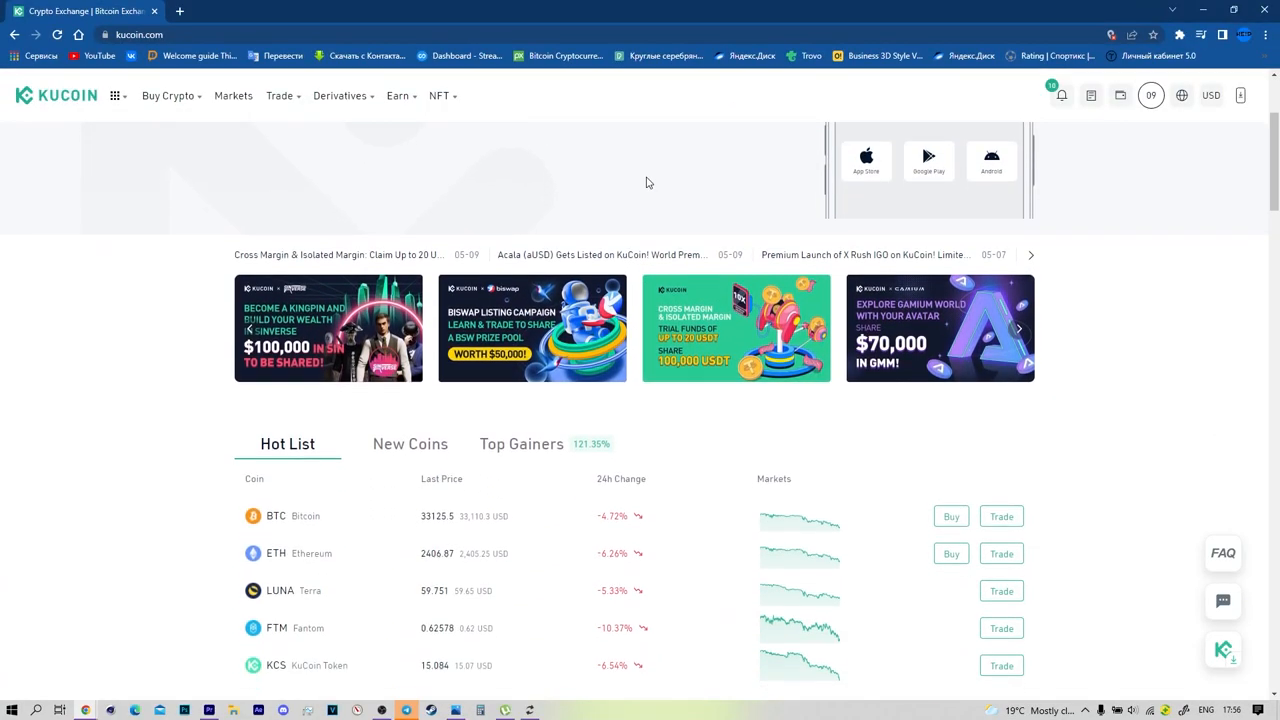
pyautogui.scroll(-3)
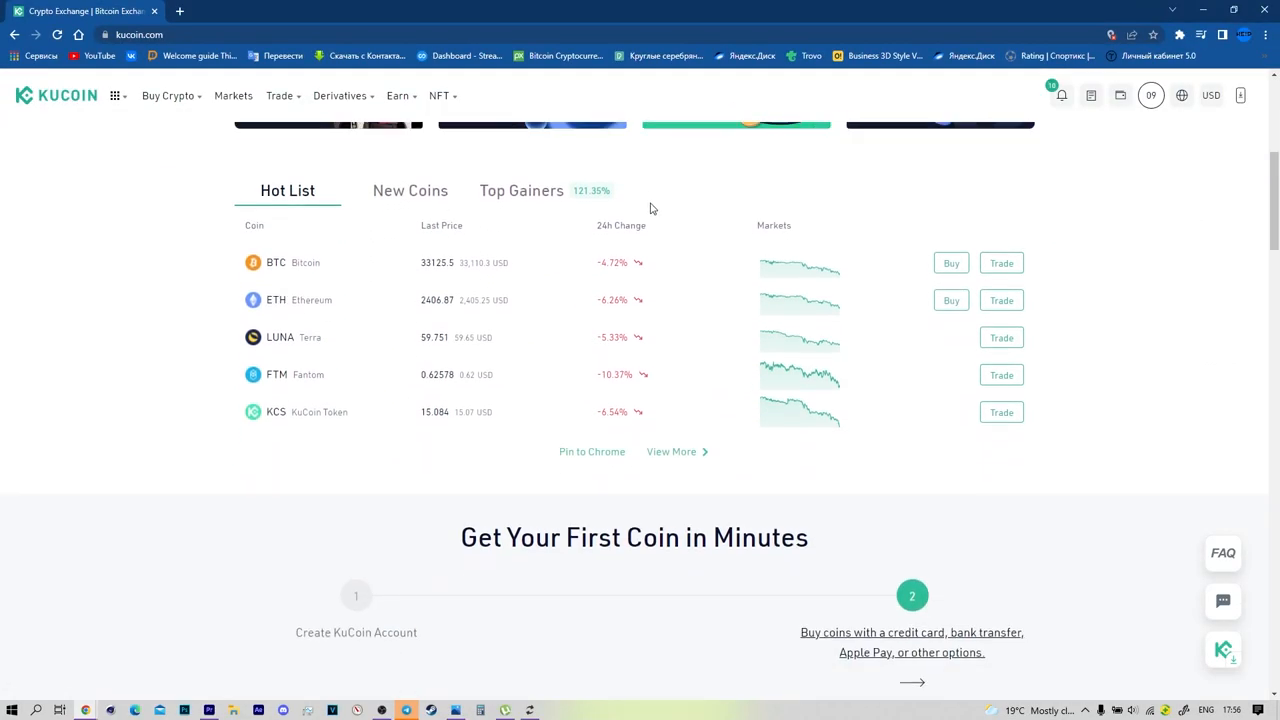
pyautogui.scroll(-3)
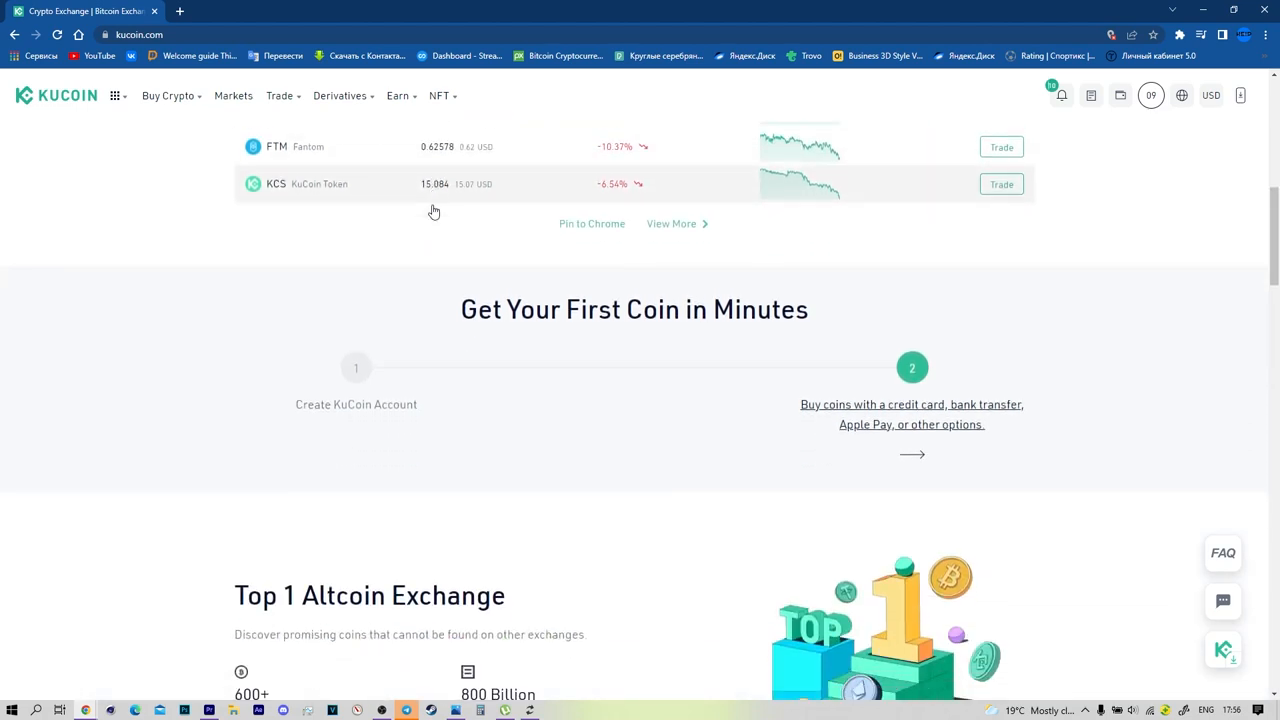
pyautogui.scroll(-3)
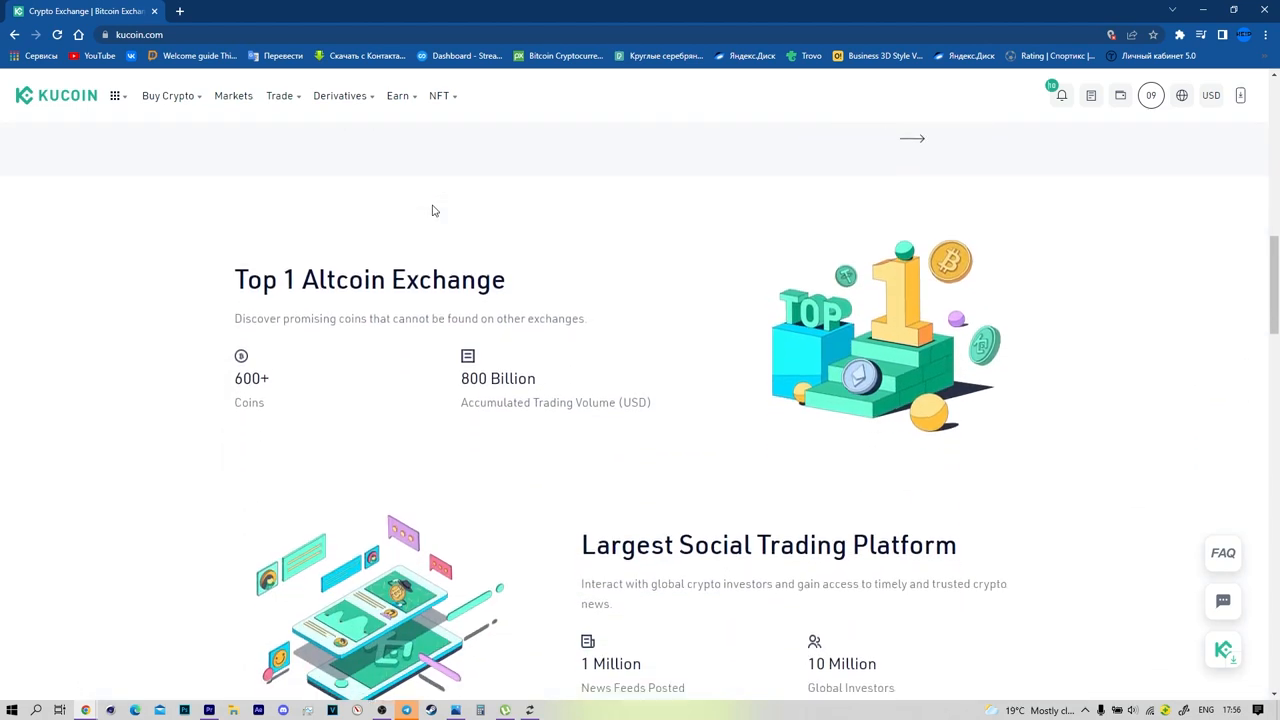
pyautogui.scroll(-3)
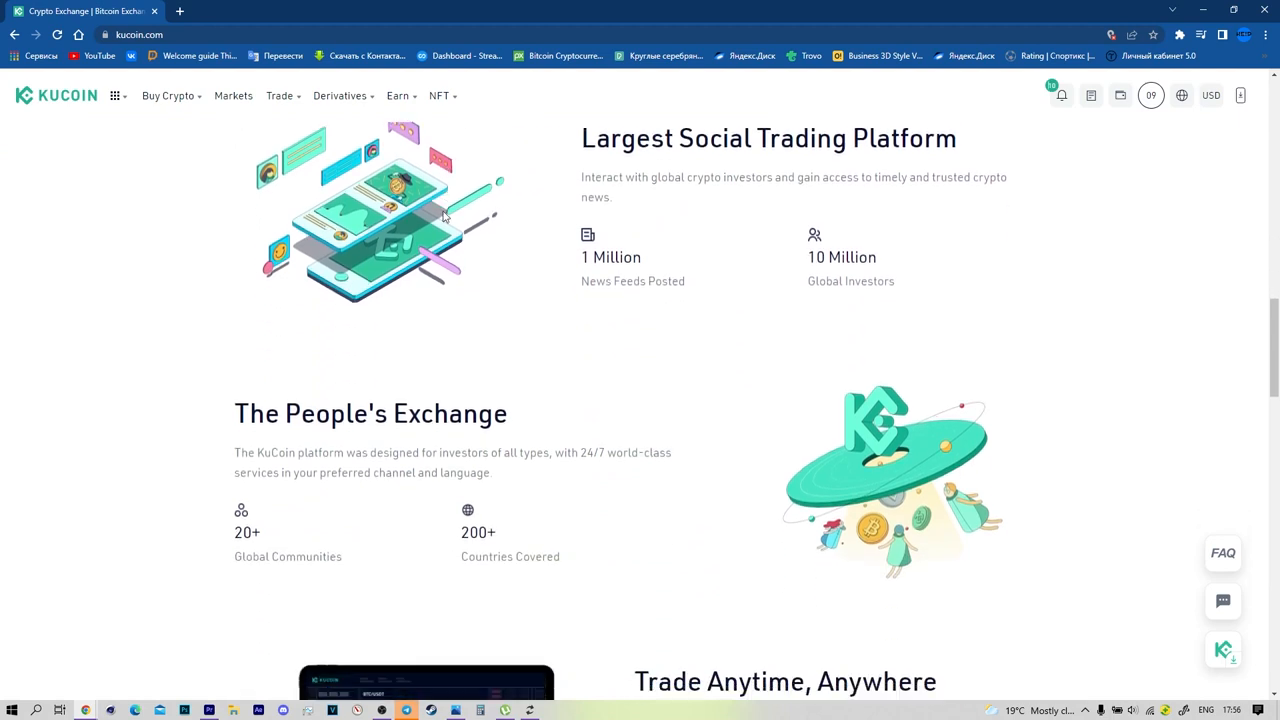
pyautogui.scroll(-3)
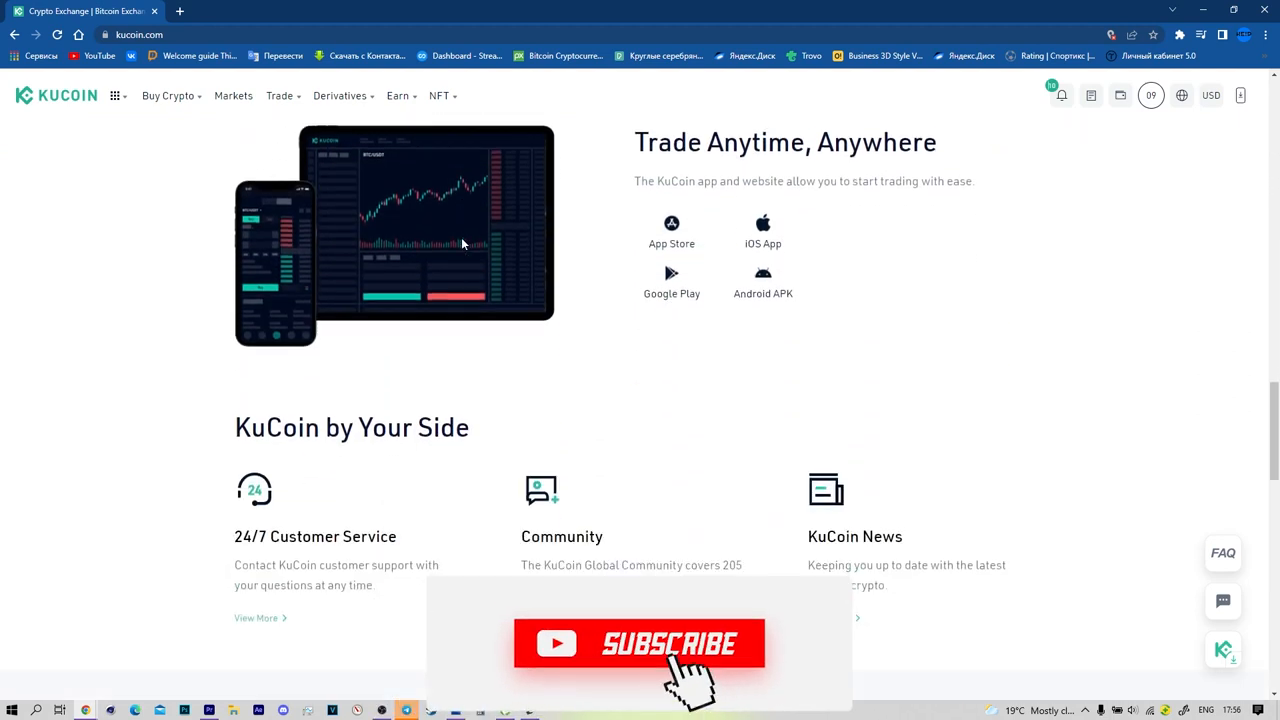
pyautogui.scroll(-3)
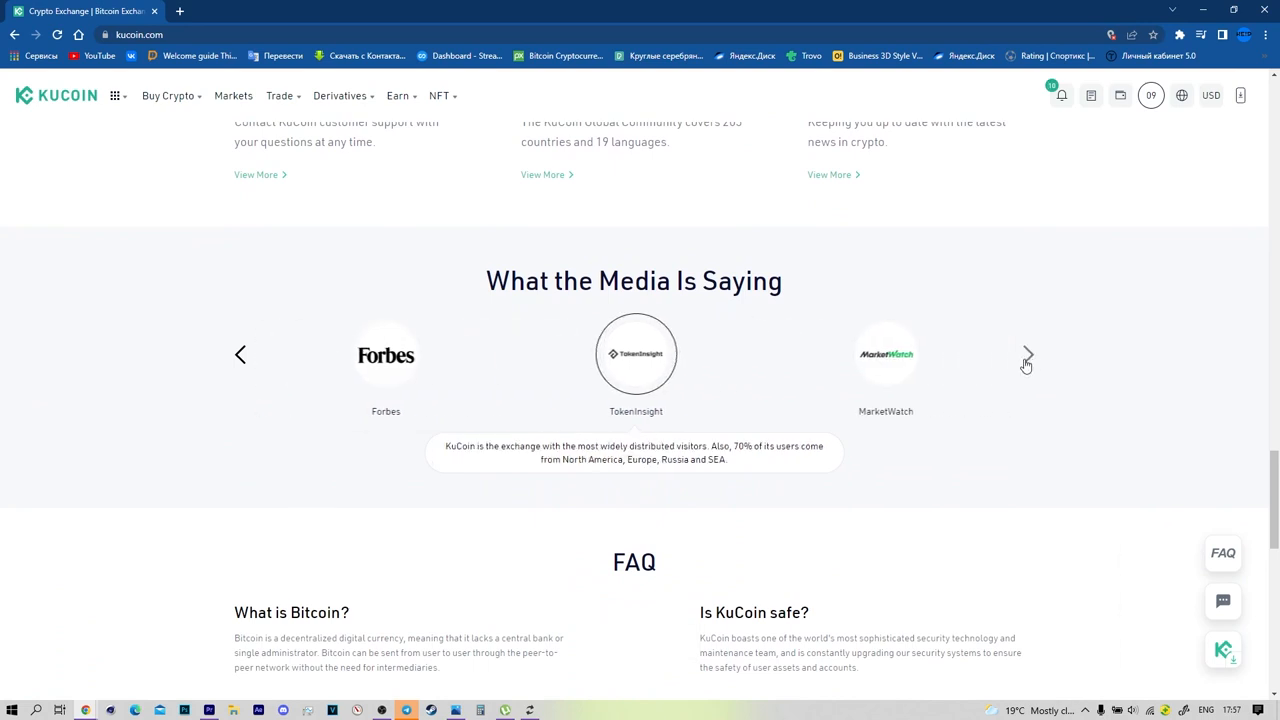
pyautogui.click(1028, 354)
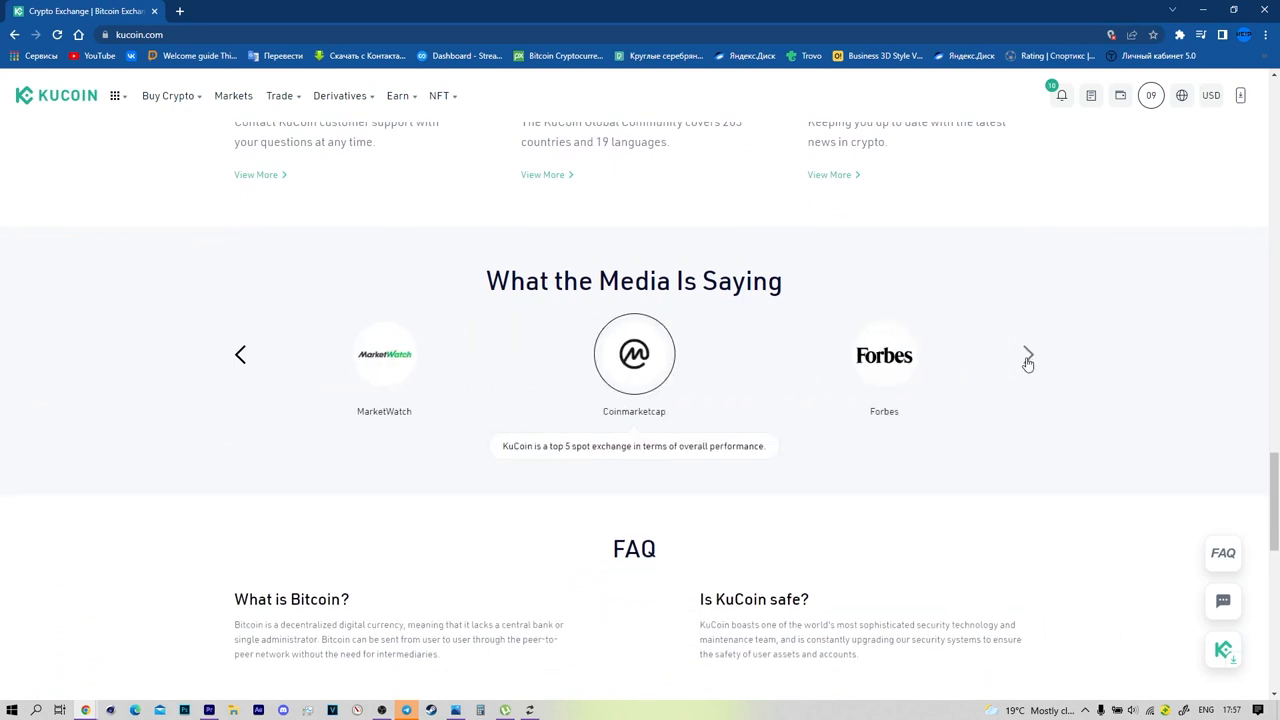
# Browse down to the KuCoin footer, then switch to the Green Satoshi Token tab
pyautogui.scroll(-3)
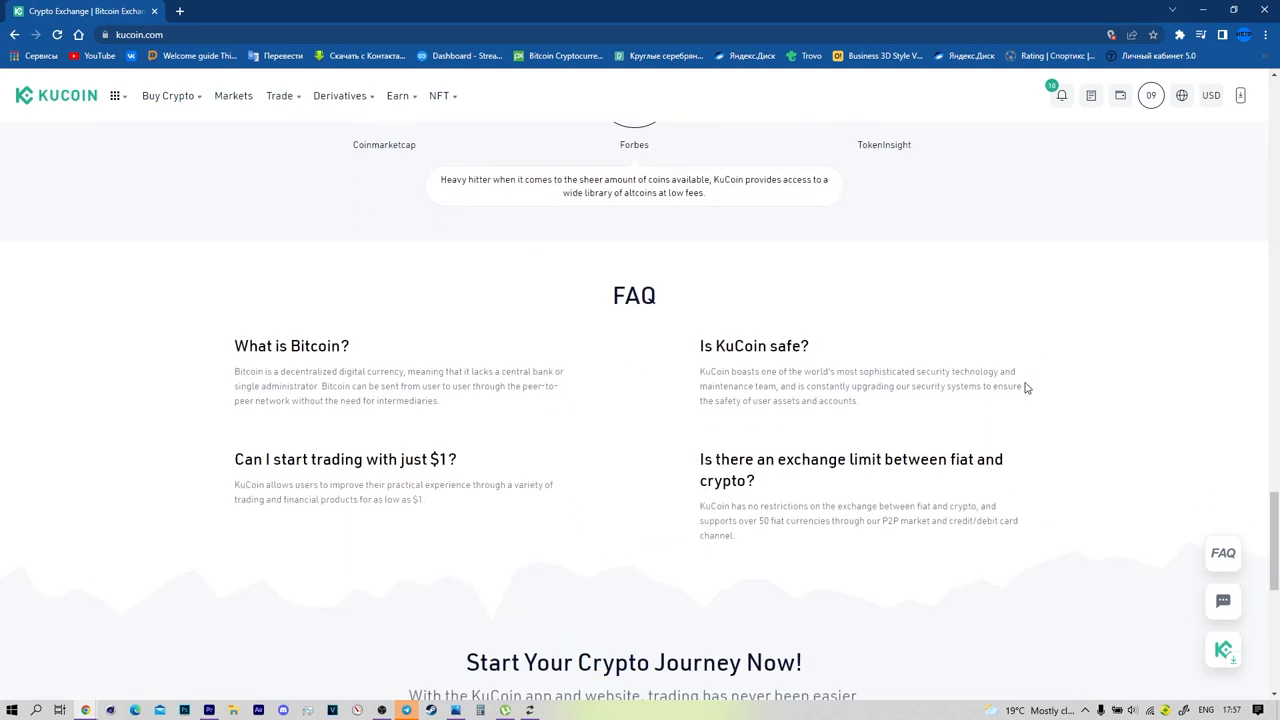
pyautogui.scroll(-3)
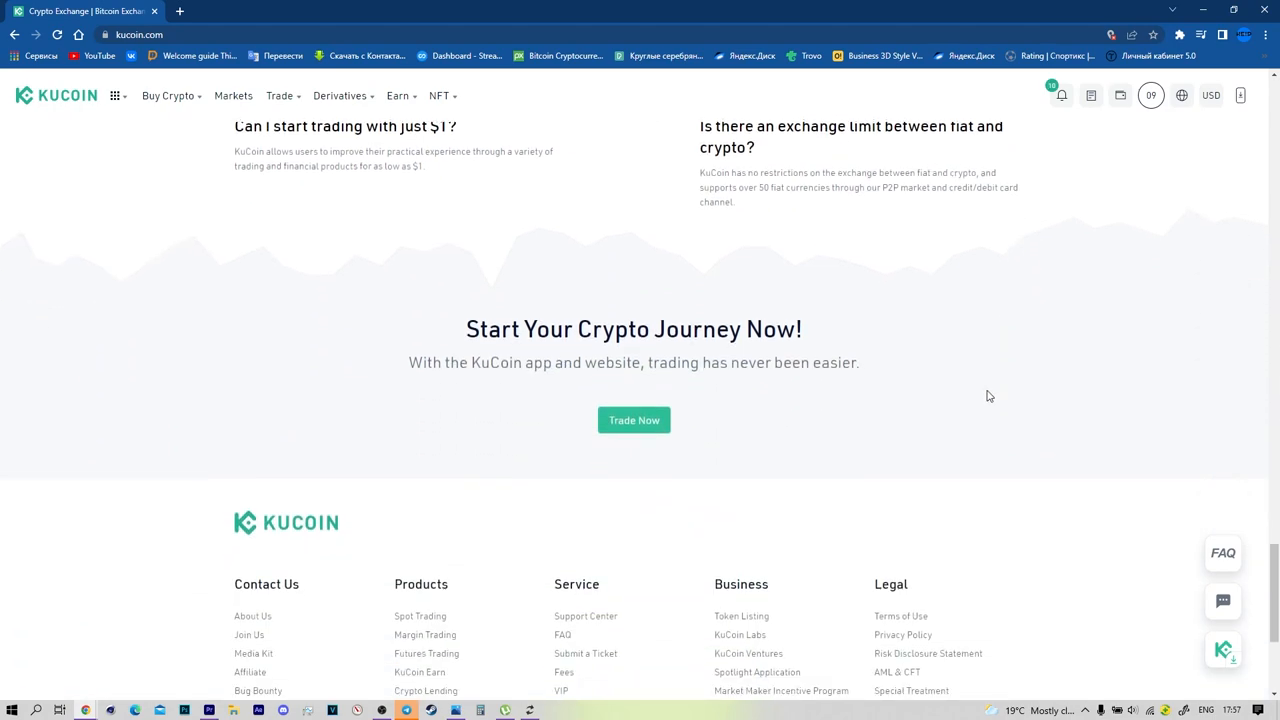
pyautogui.scroll(-3)
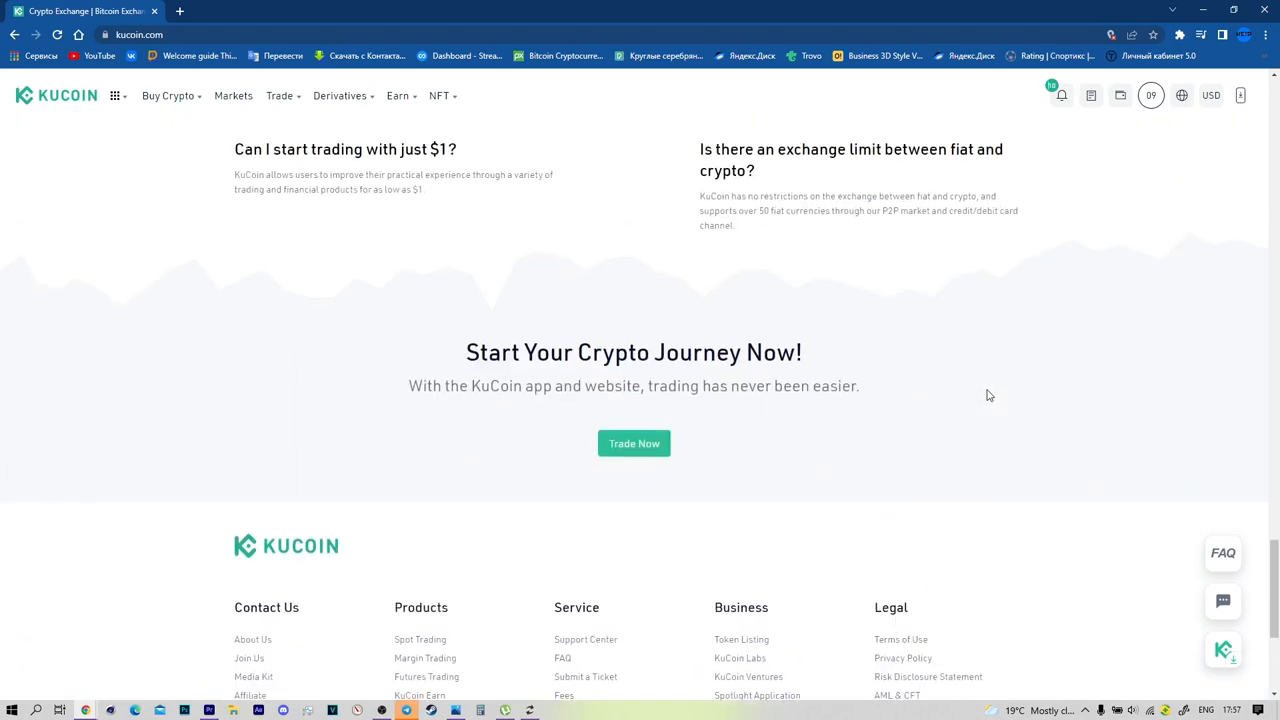
pyautogui.scroll(3)
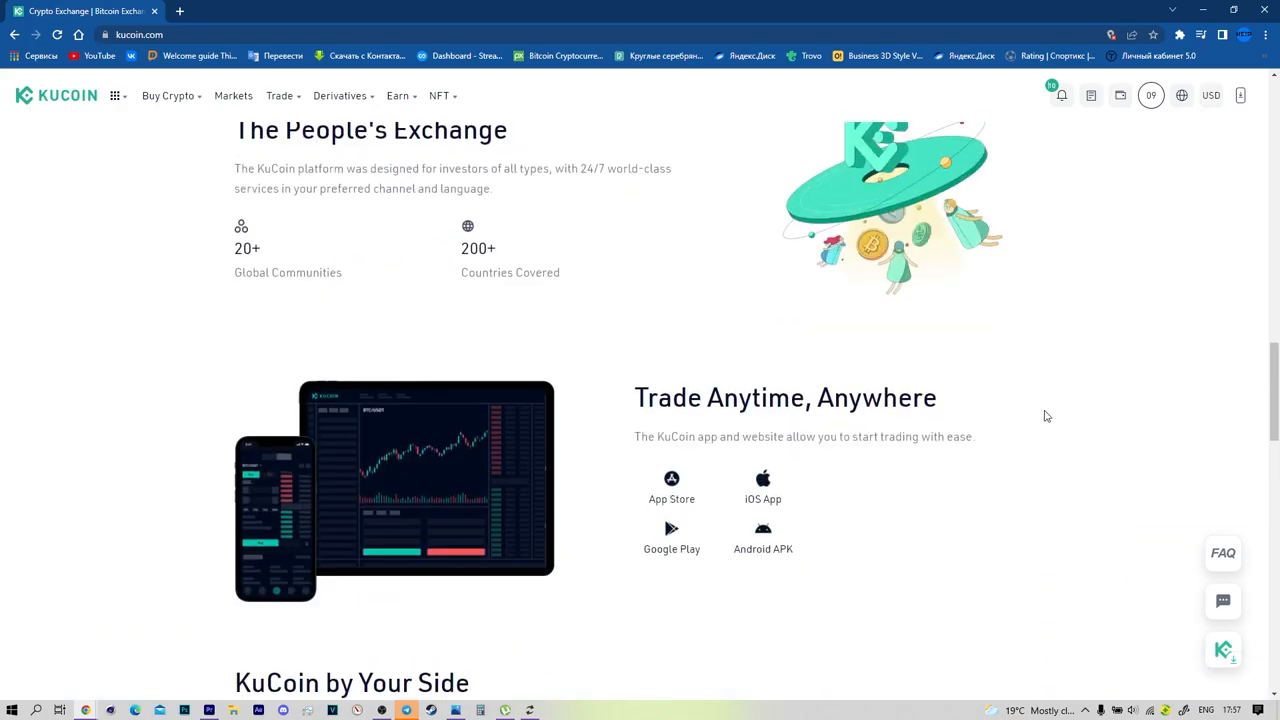
pyautogui.click(547, 11)
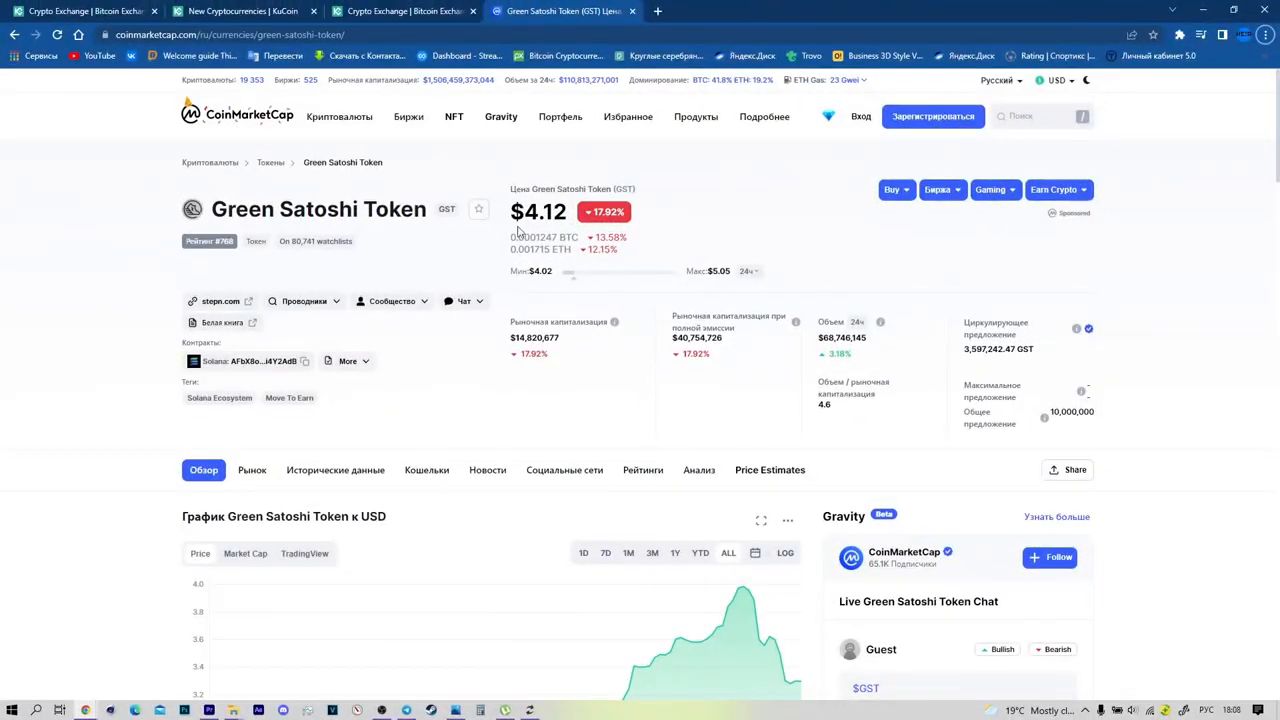
# Highlight Green Satoshi Token's current price and scroll down to its USD price chart
pyautogui.doubleClick(538, 211)
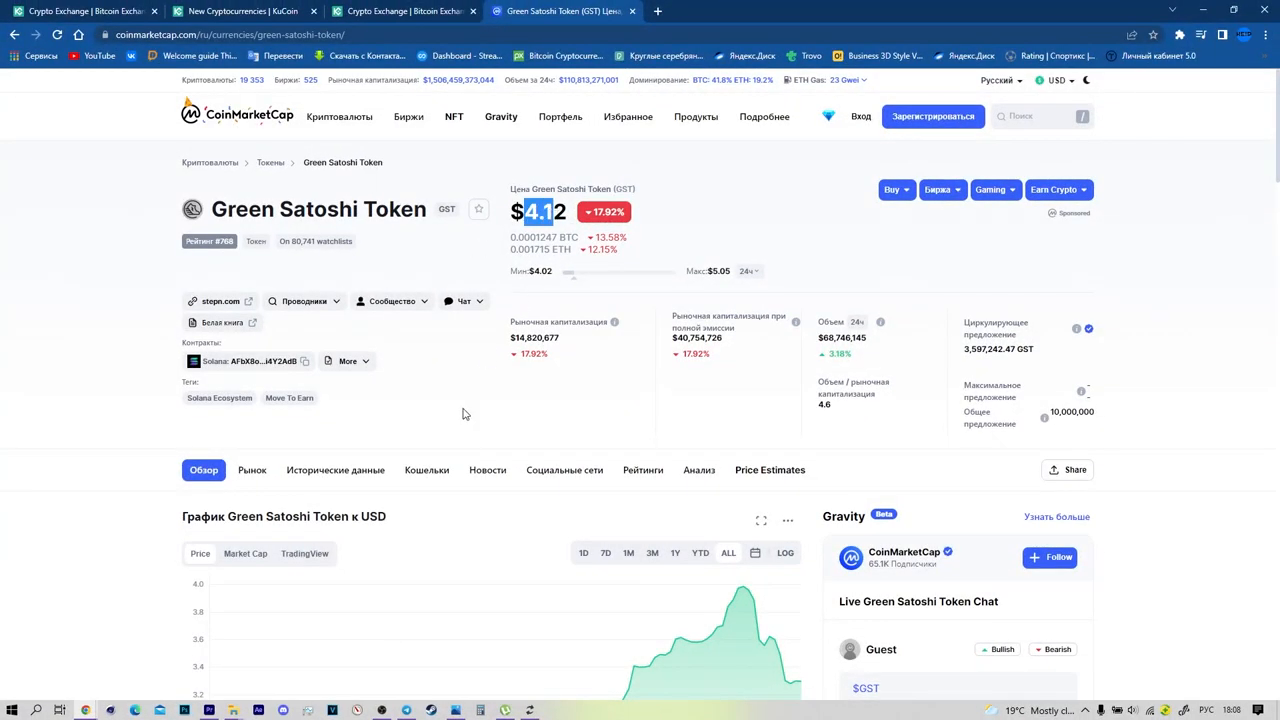
pyautogui.scroll(-3)
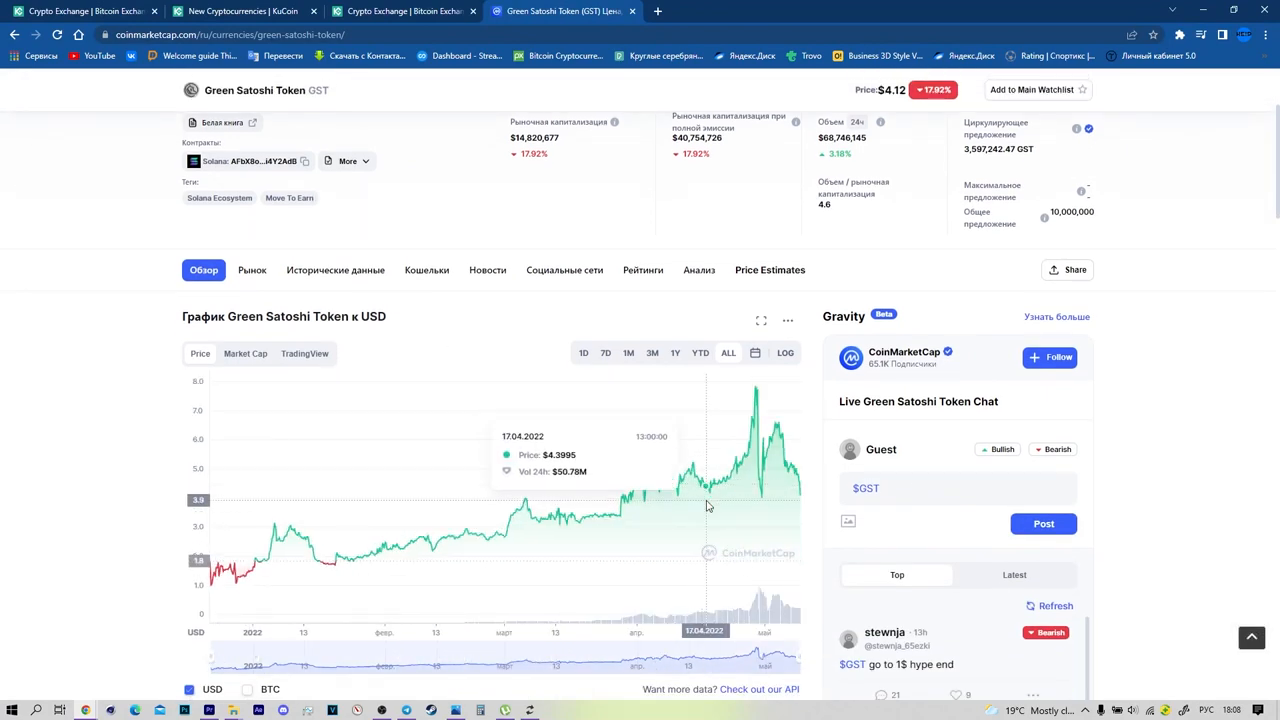
pyautogui.moveTo(753, 384)
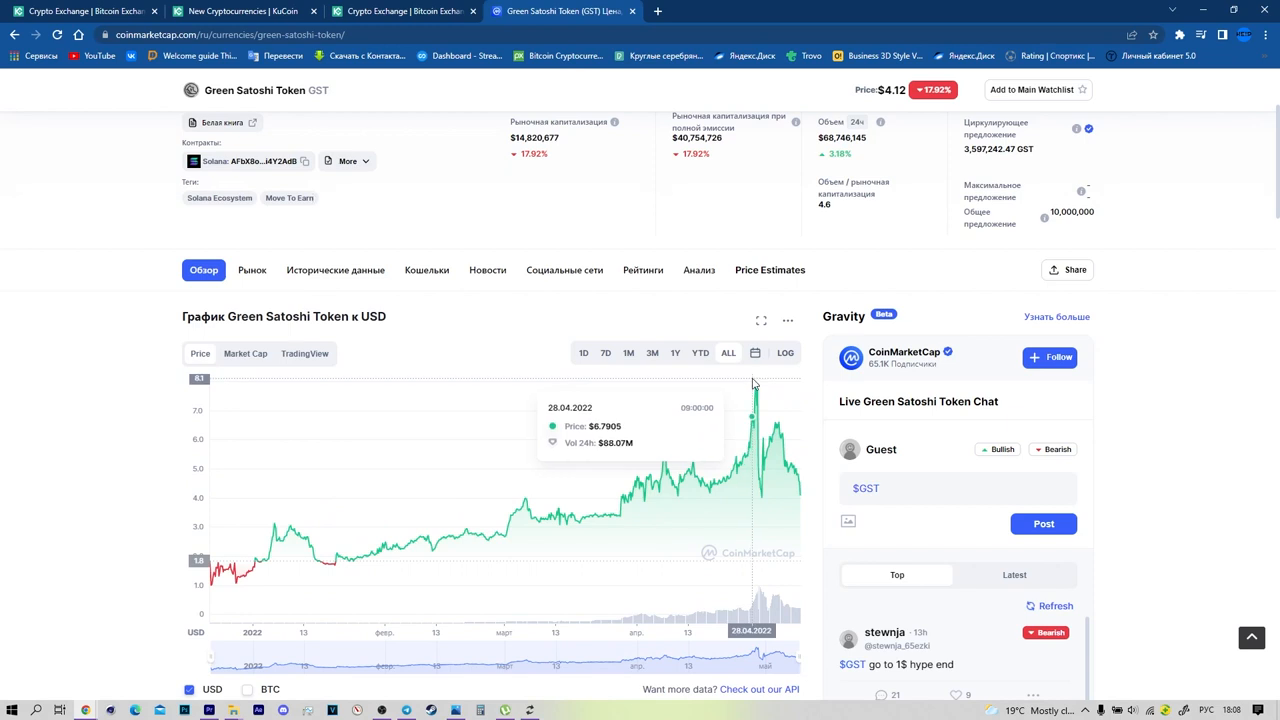
pyautogui.moveTo(770, 420)
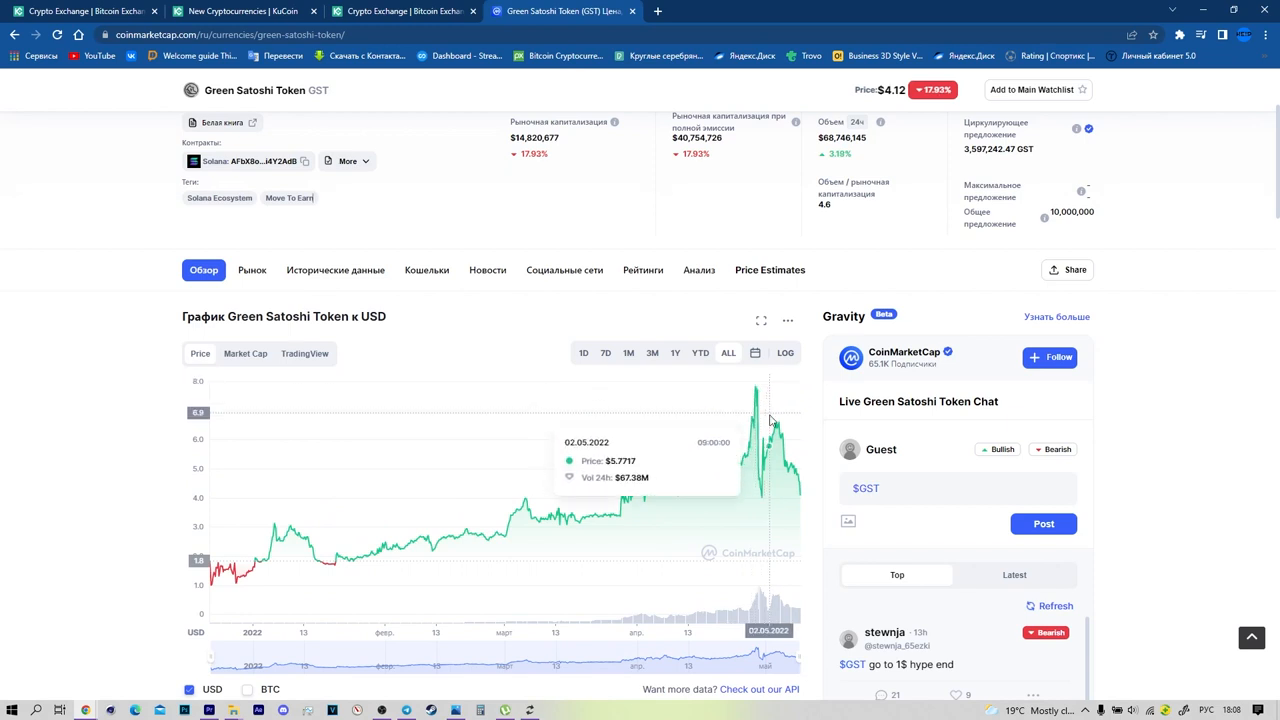
pyautogui.moveTo(762, 487)
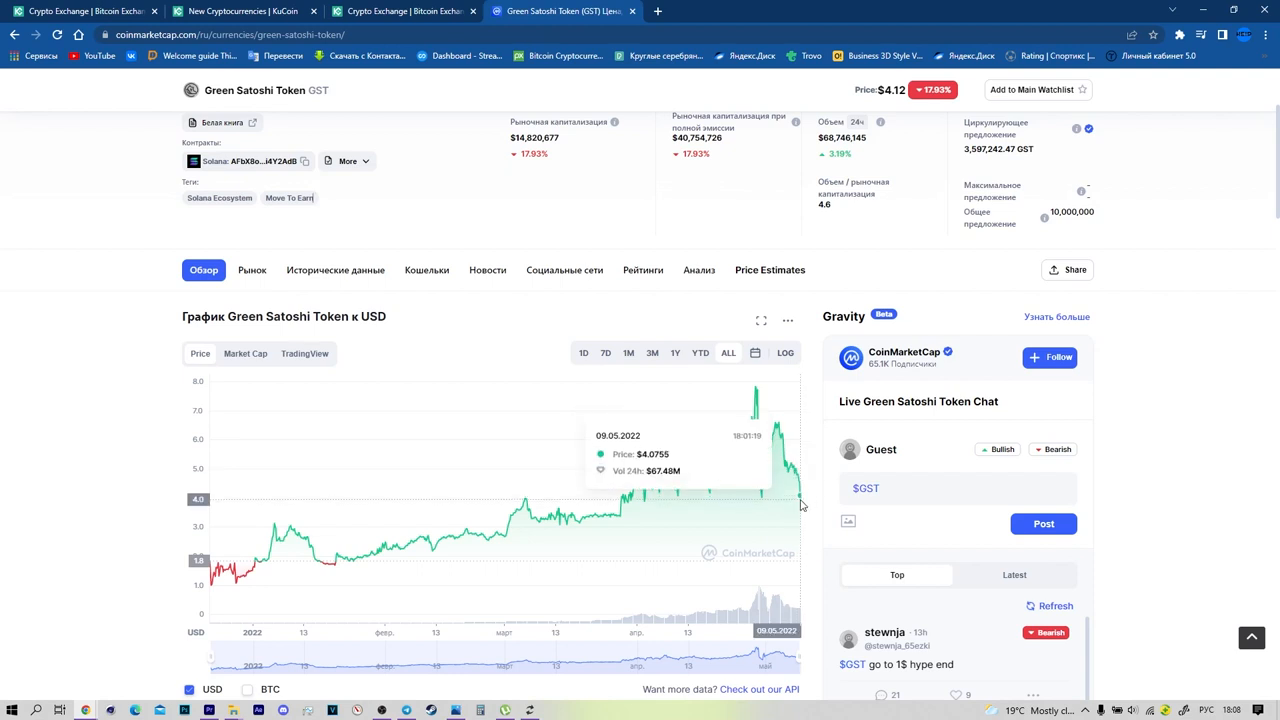
pyautogui.moveTo(220, 560)
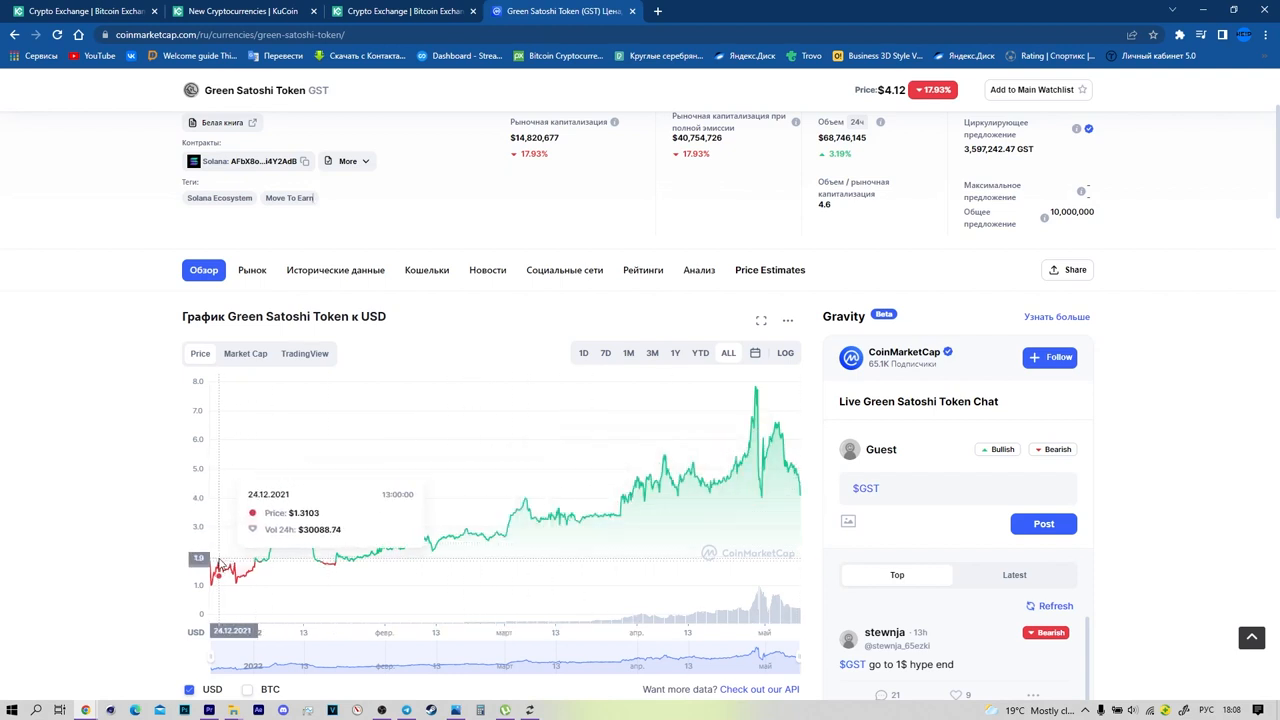
pyautogui.moveTo(755, 383)
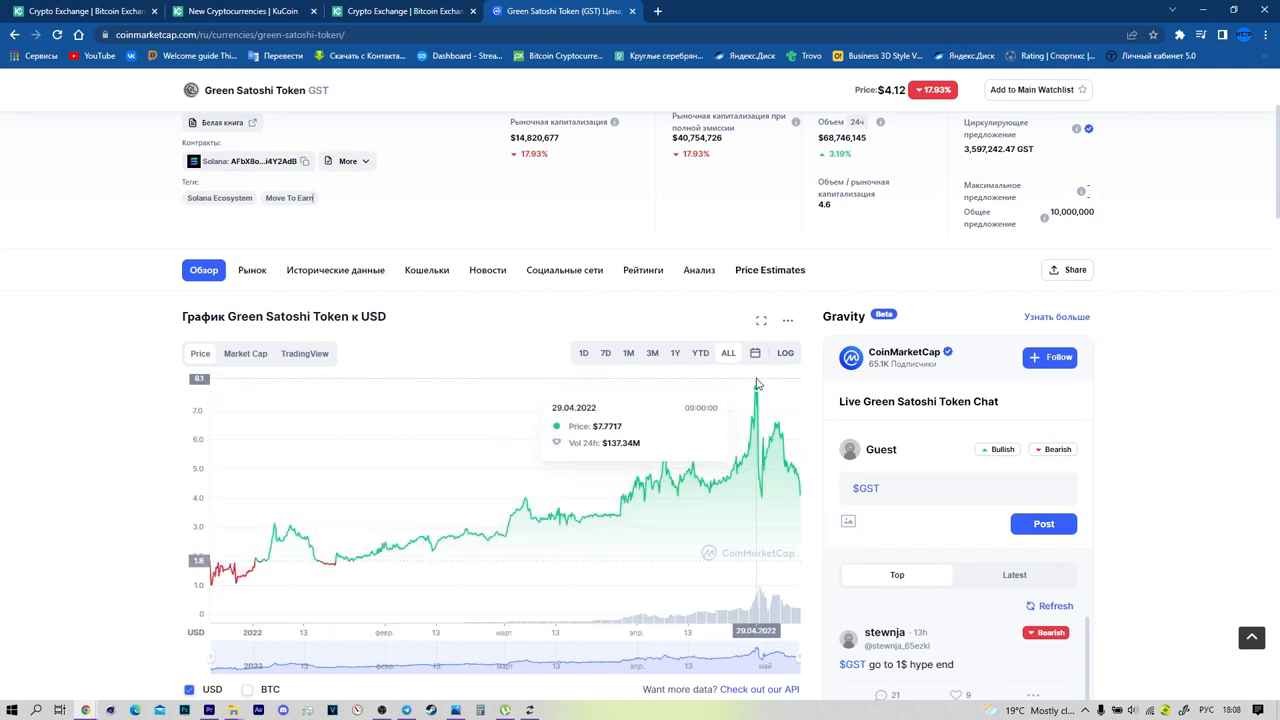
pyautogui.moveTo(760, 388)
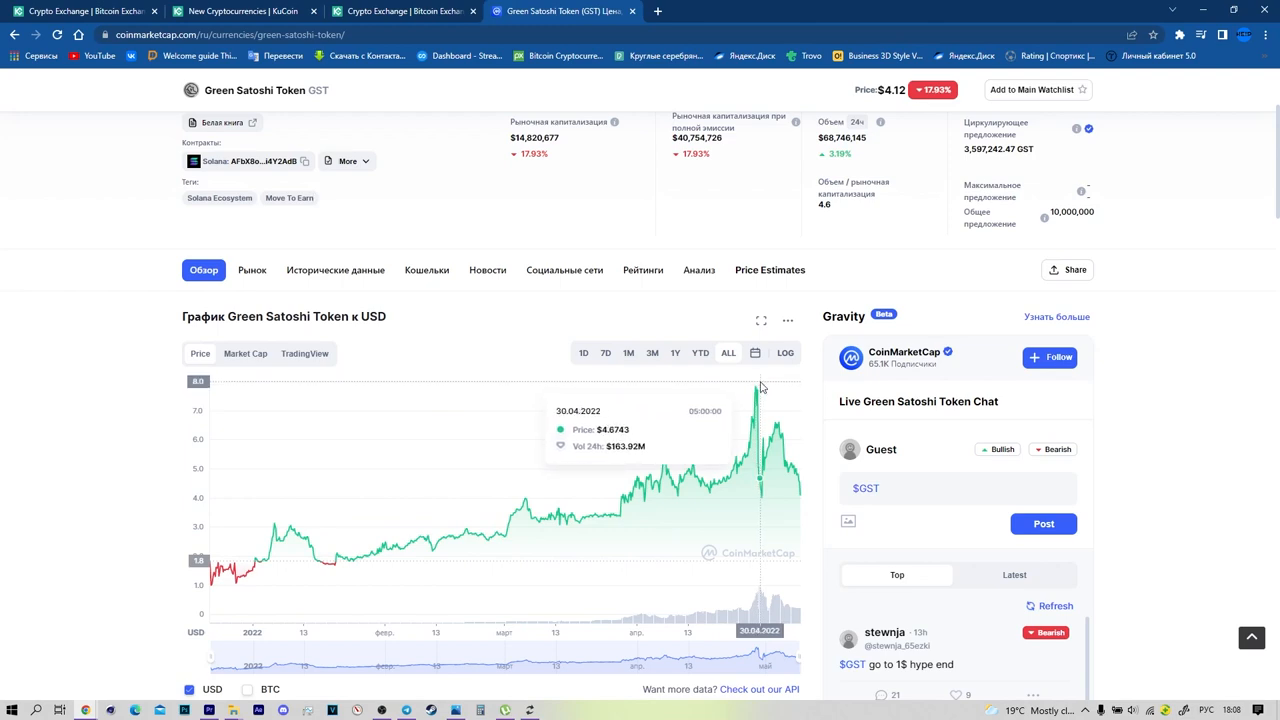
pyautogui.moveTo(360, 280)
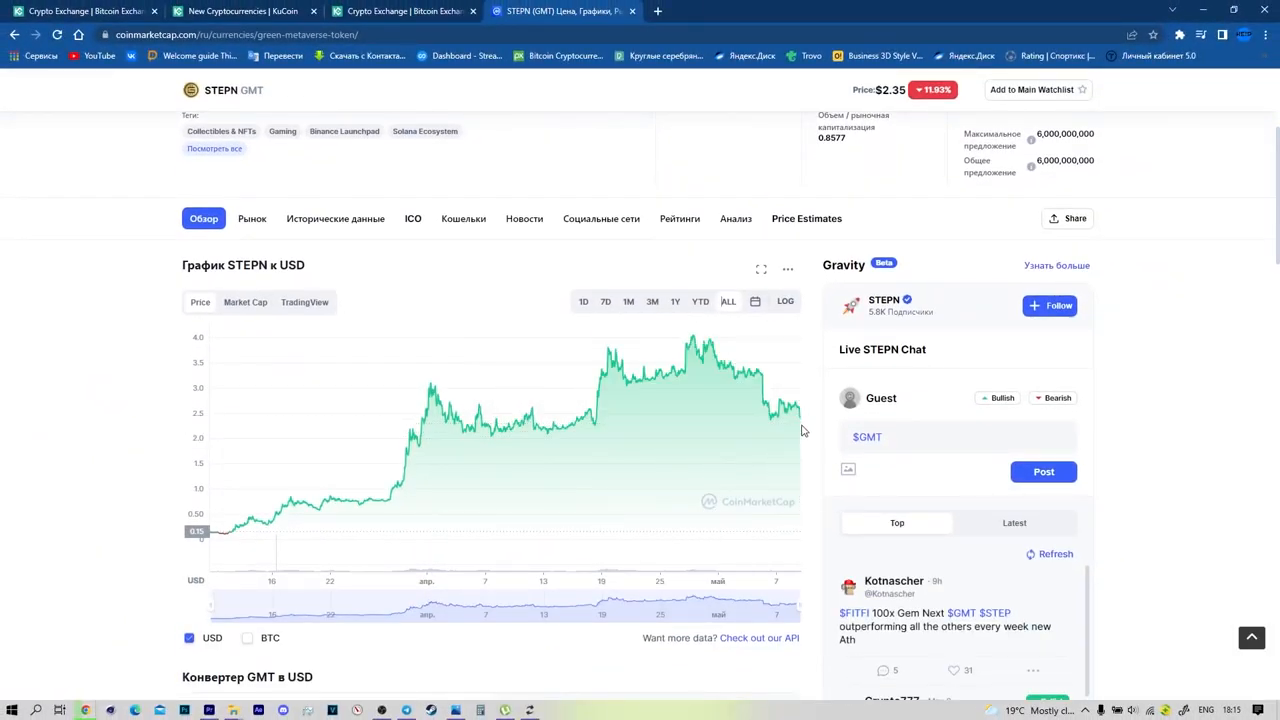
pyautogui.moveTo(695, 340)
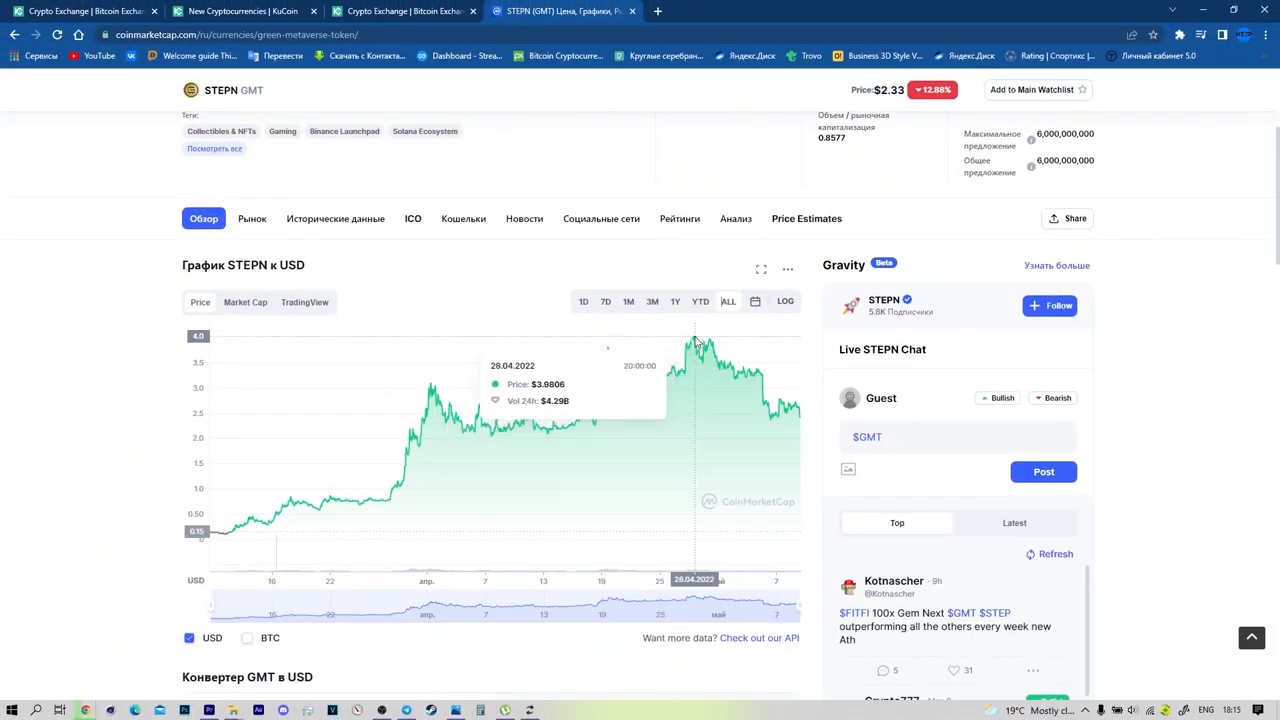
pyautogui.scroll(3)
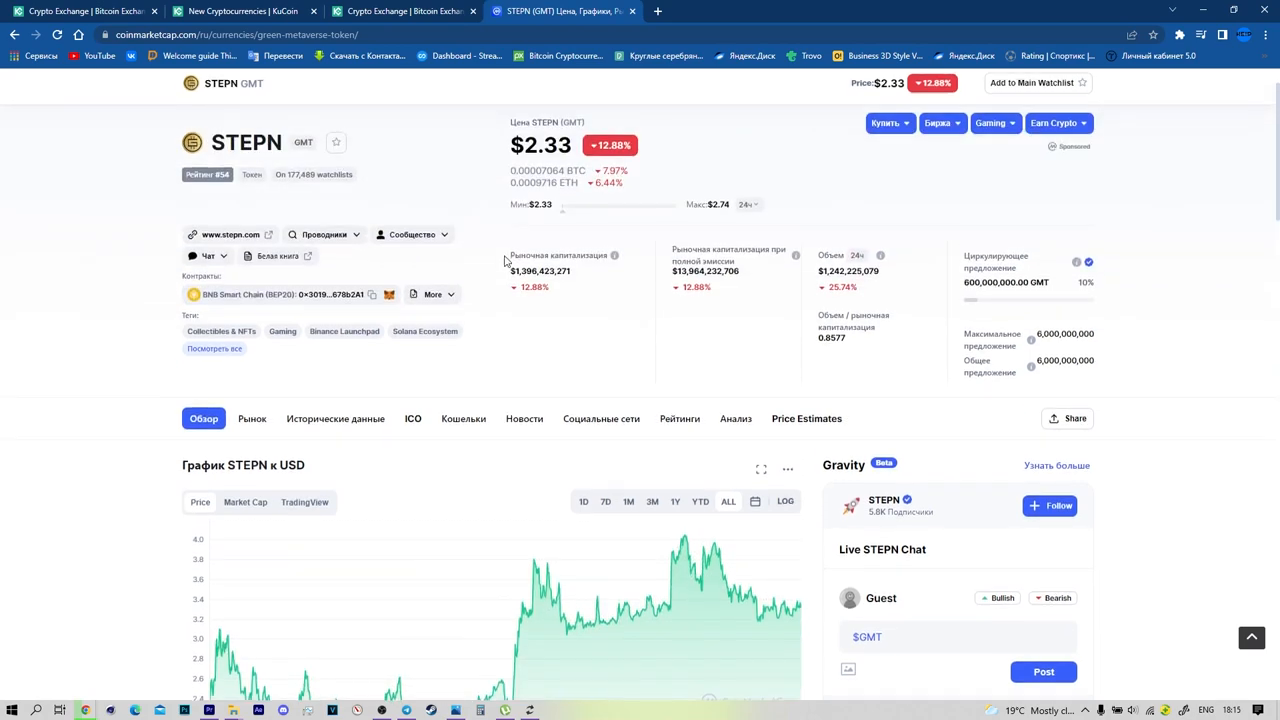
pyautogui.scroll(3)
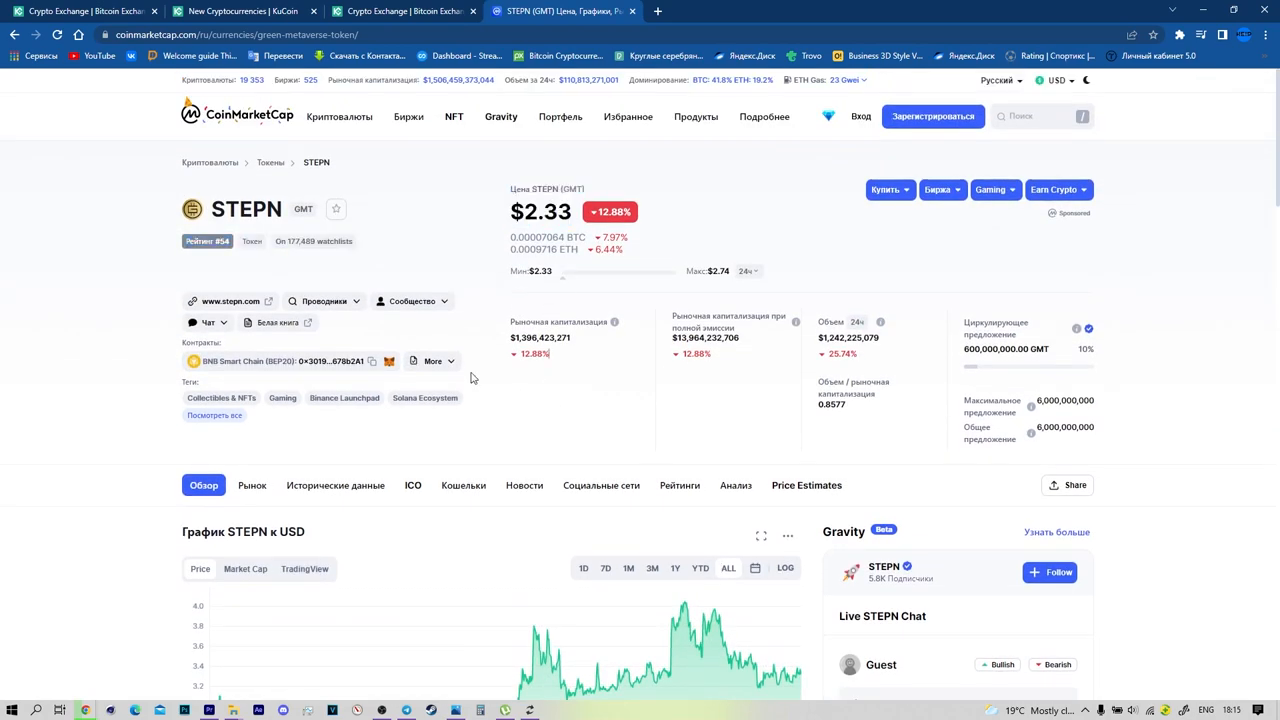
pyautogui.scroll(-3)
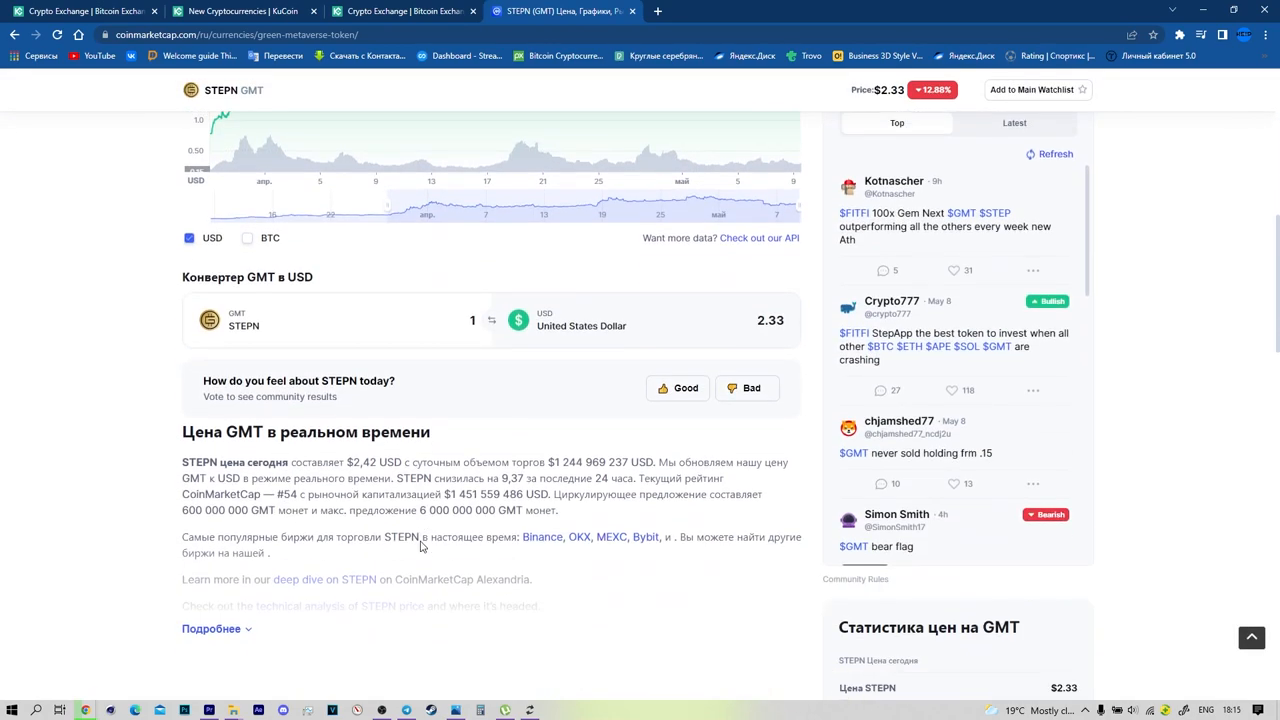
pyautogui.scroll(-3)
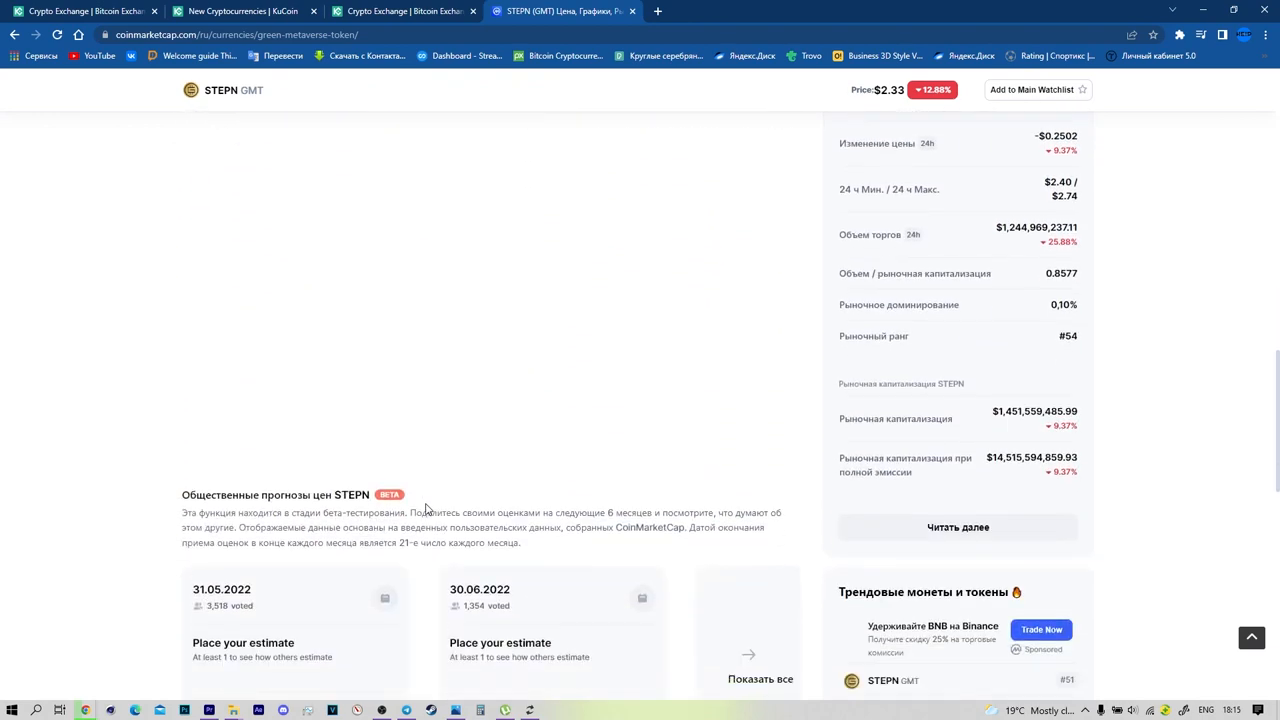
pyautogui.scroll(3)
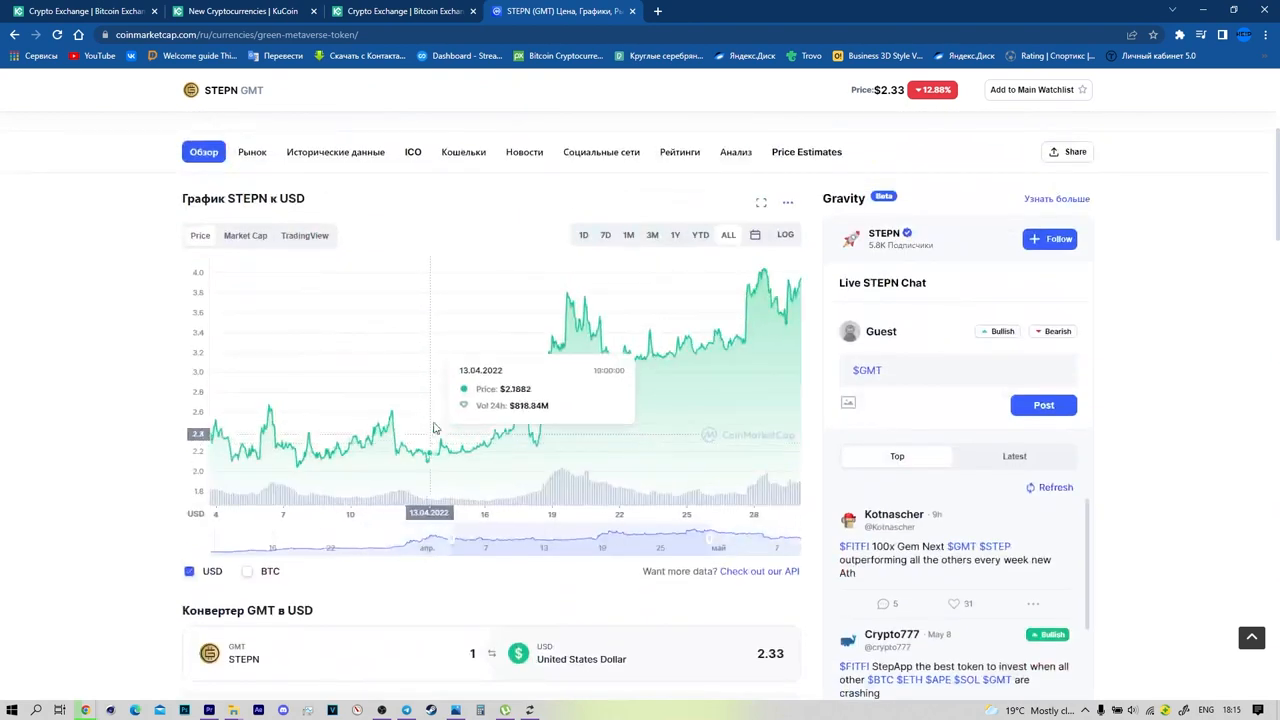
pyautogui.scroll(3)
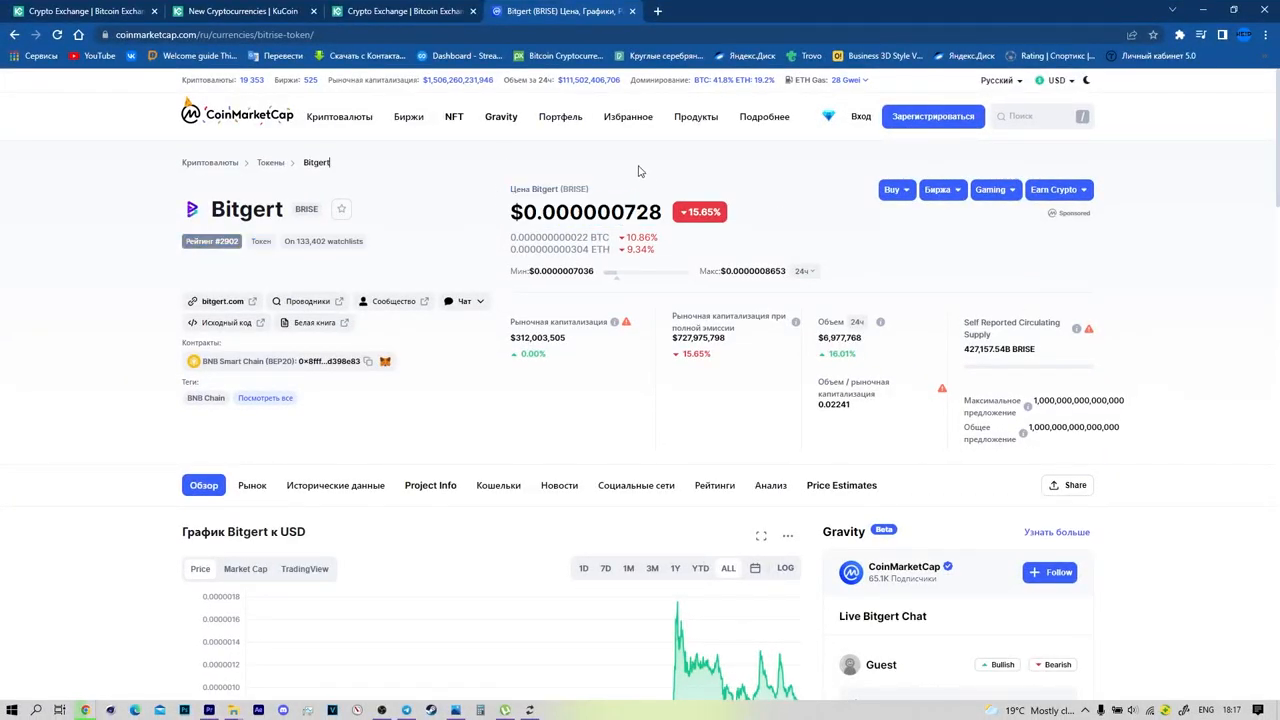
# Browse Bitgert's chart, converter and stats, and switch the chart to the 1D range
pyautogui.scroll(-3)
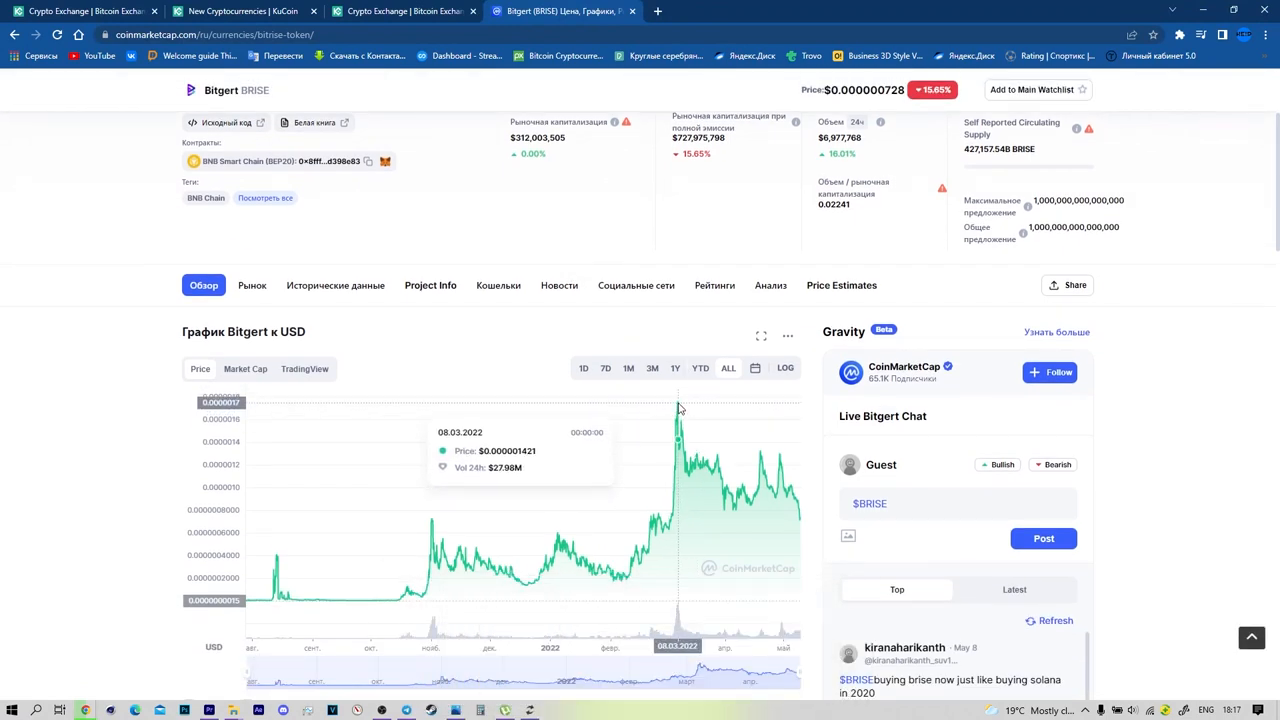
pyautogui.moveTo(646, 499)
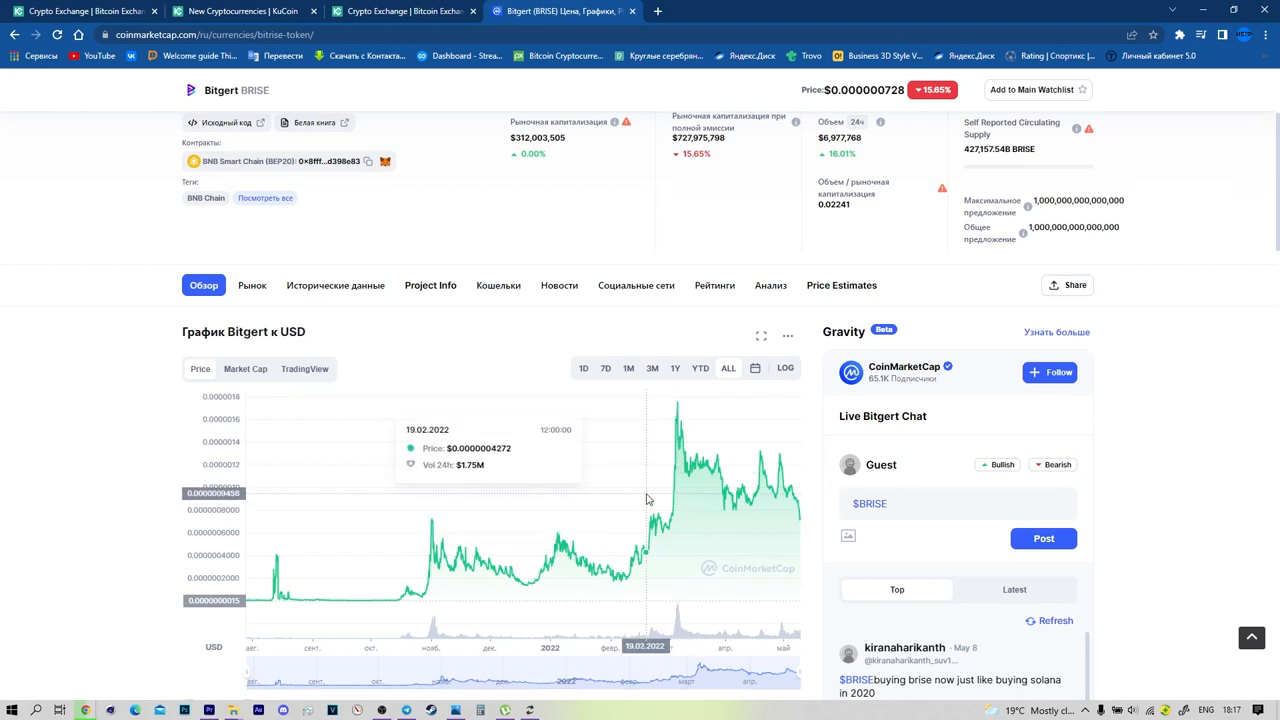
pyautogui.scroll(-3)
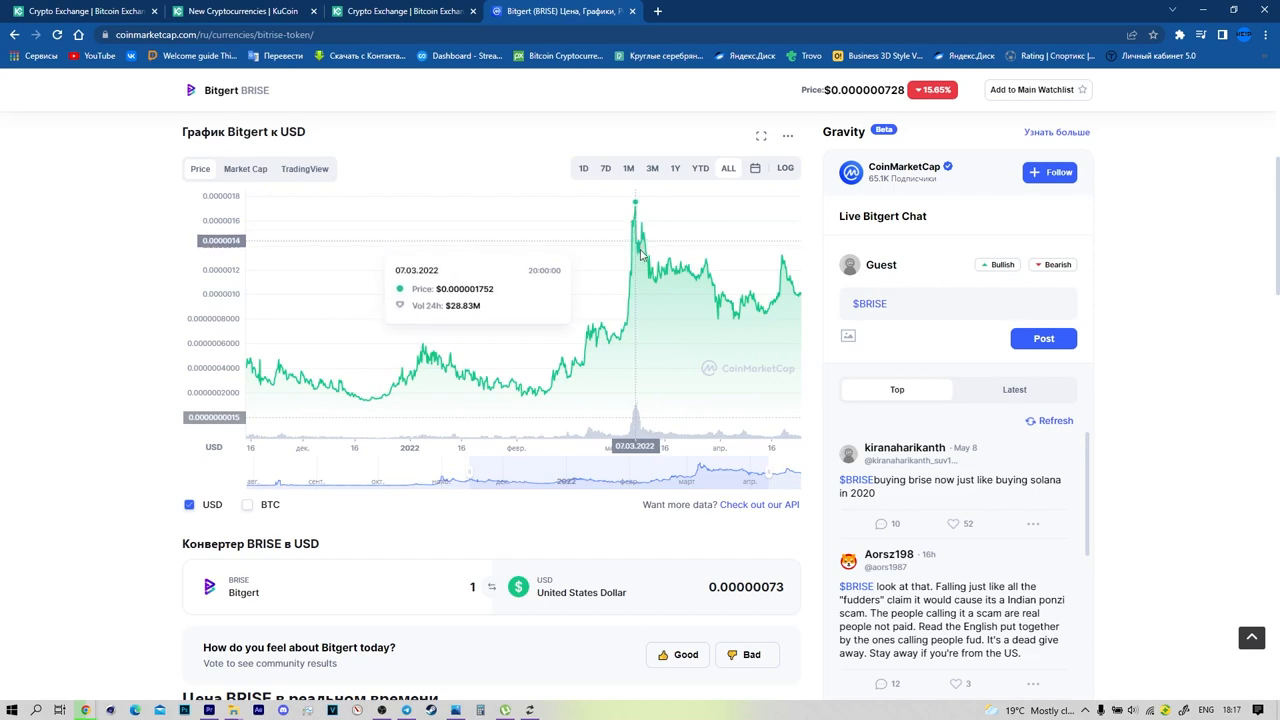
pyautogui.scroll(-3)
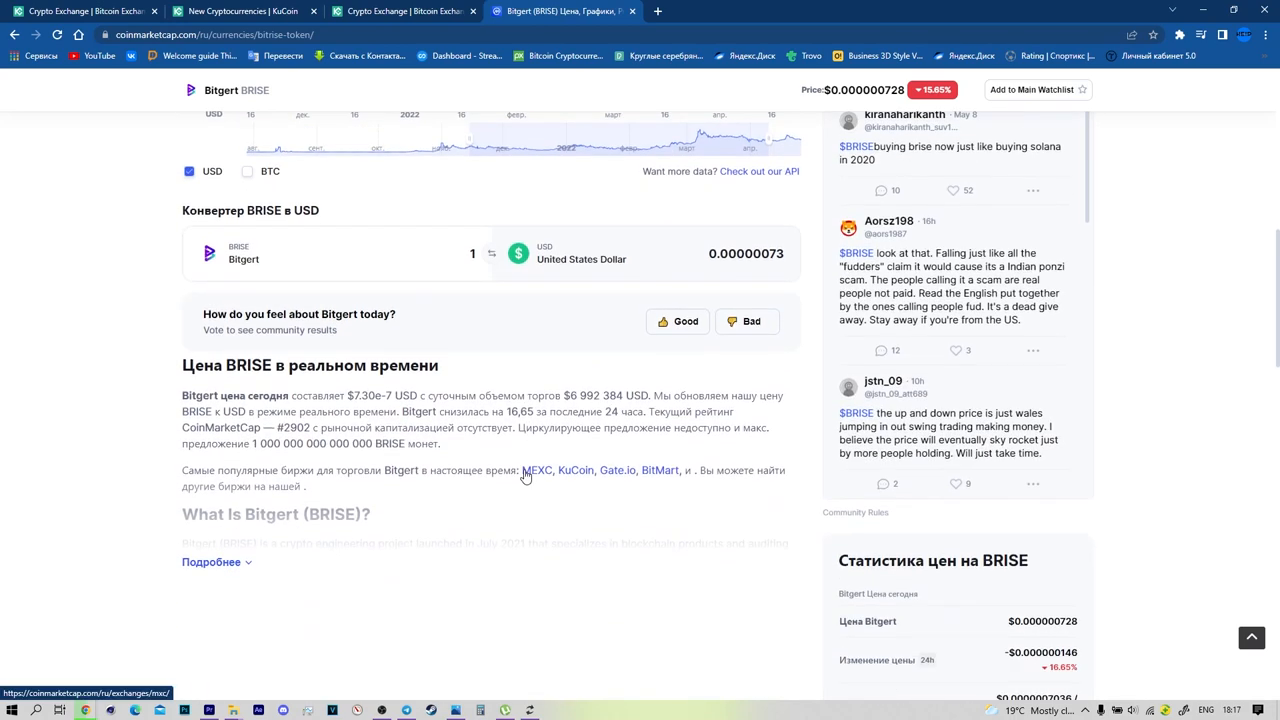
pyautogui.scroll(-3)
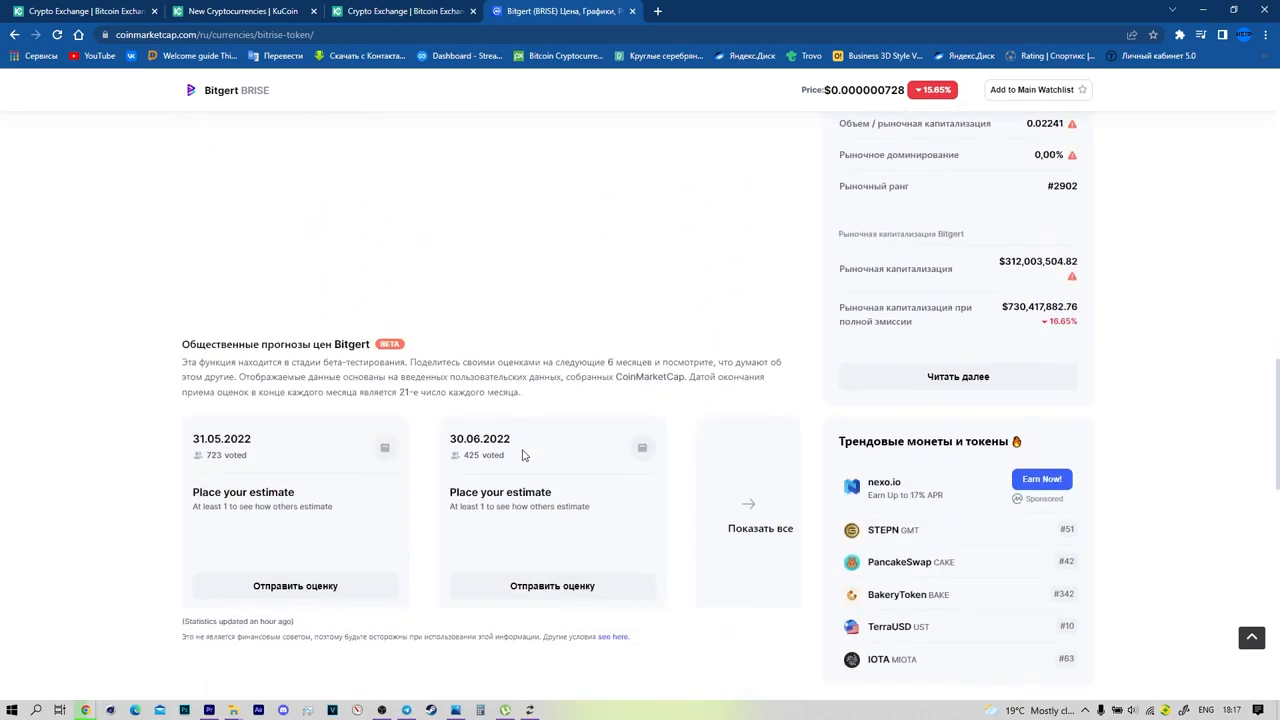
pyautogui.scroll(3)
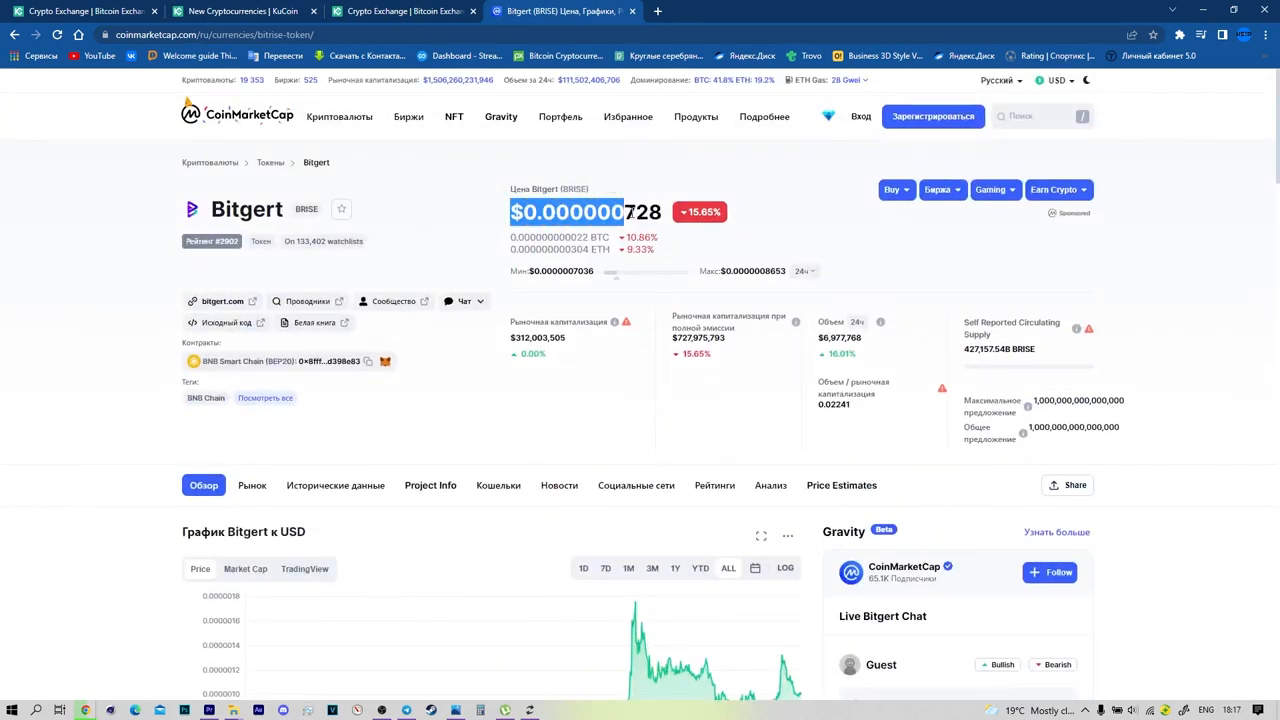
pyautogui.scroll(-3)
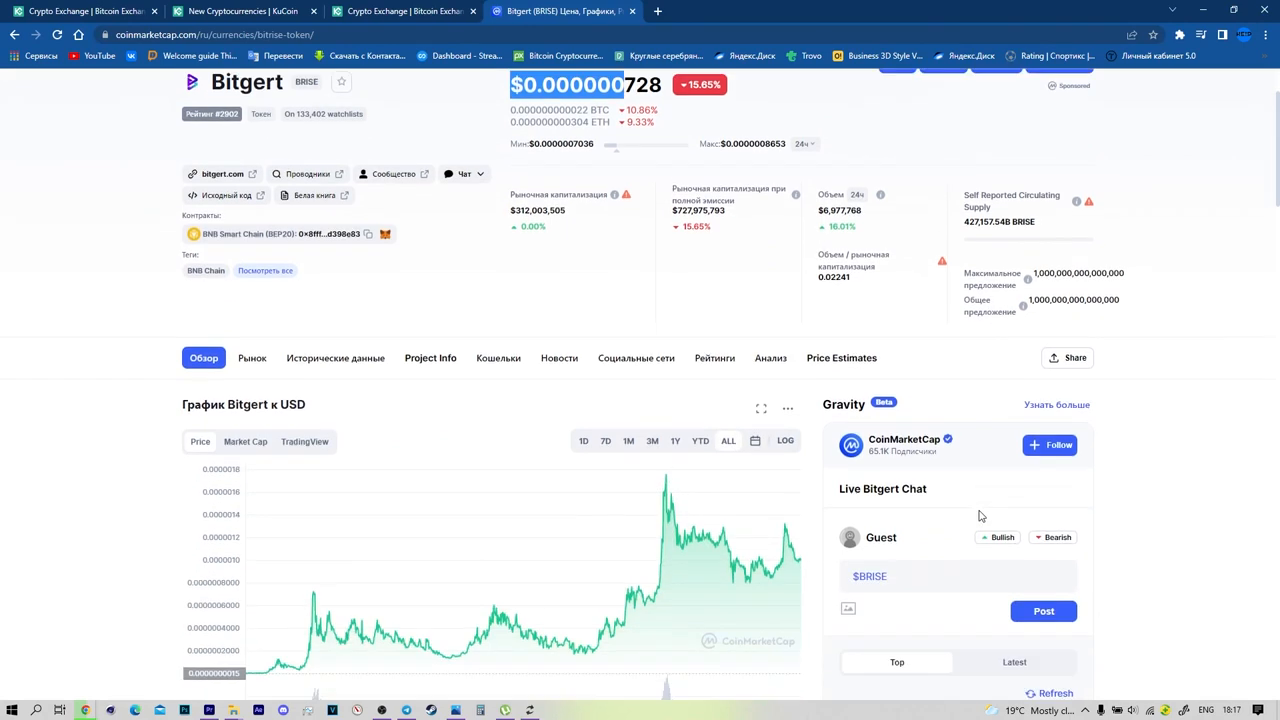
pyautogui.scroll(-3)
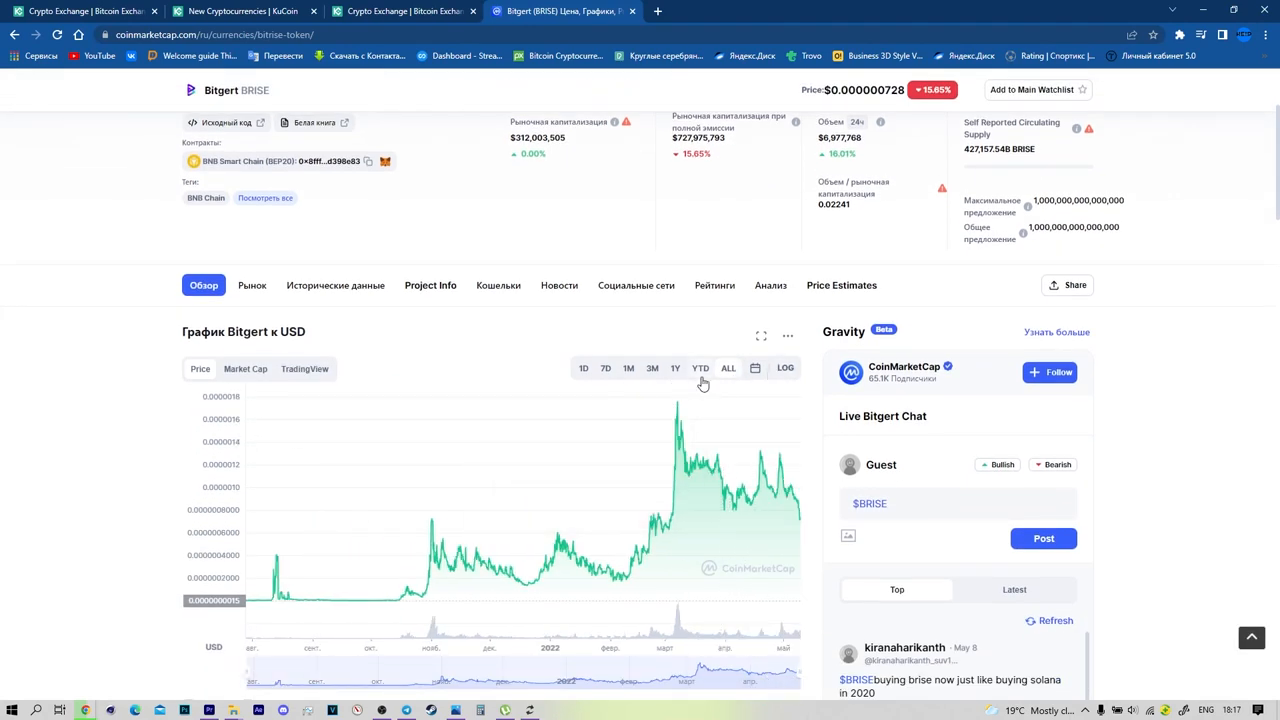
pyautogui.click(583, 368)
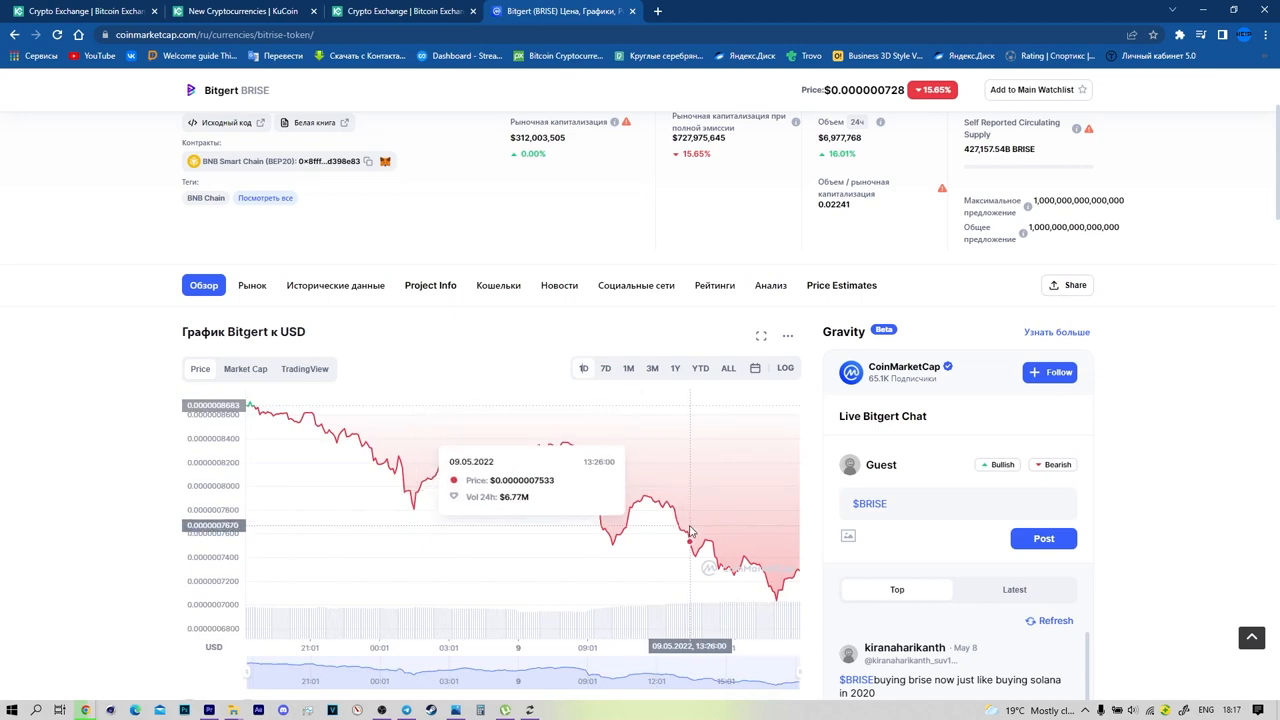
pyautogui.scroll(3)
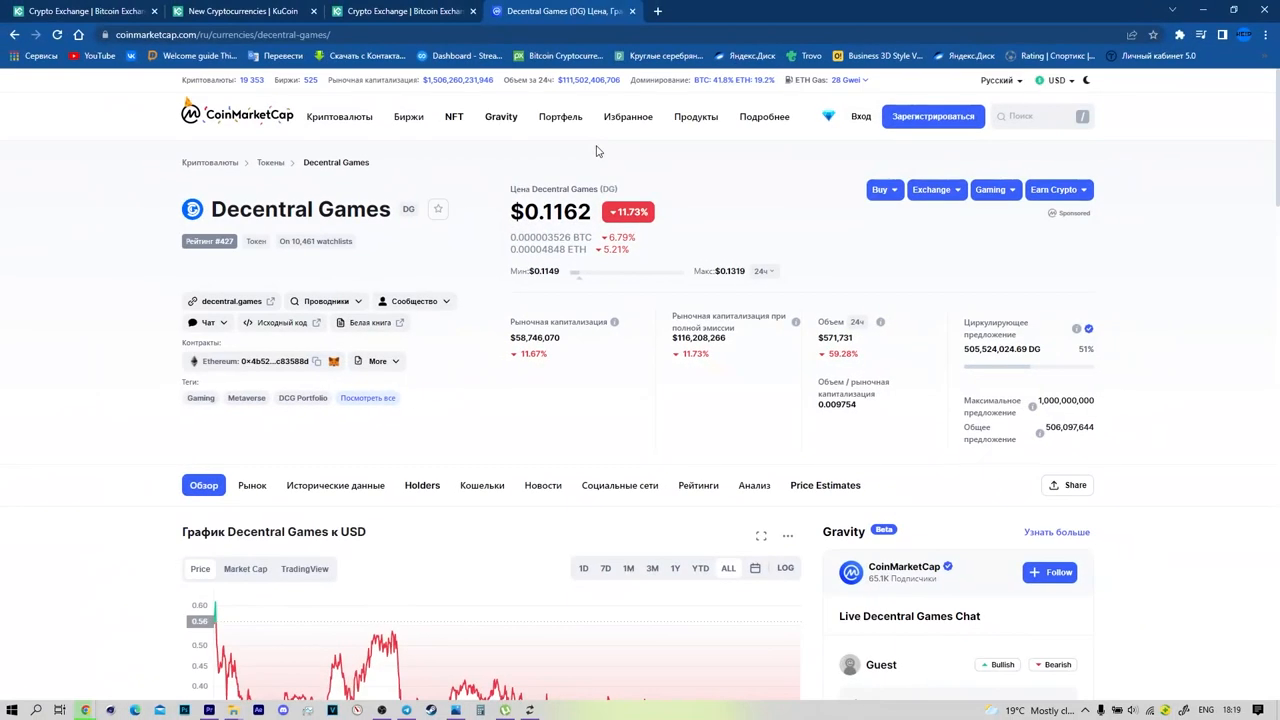
pyautogui.moveTo(438, 209)
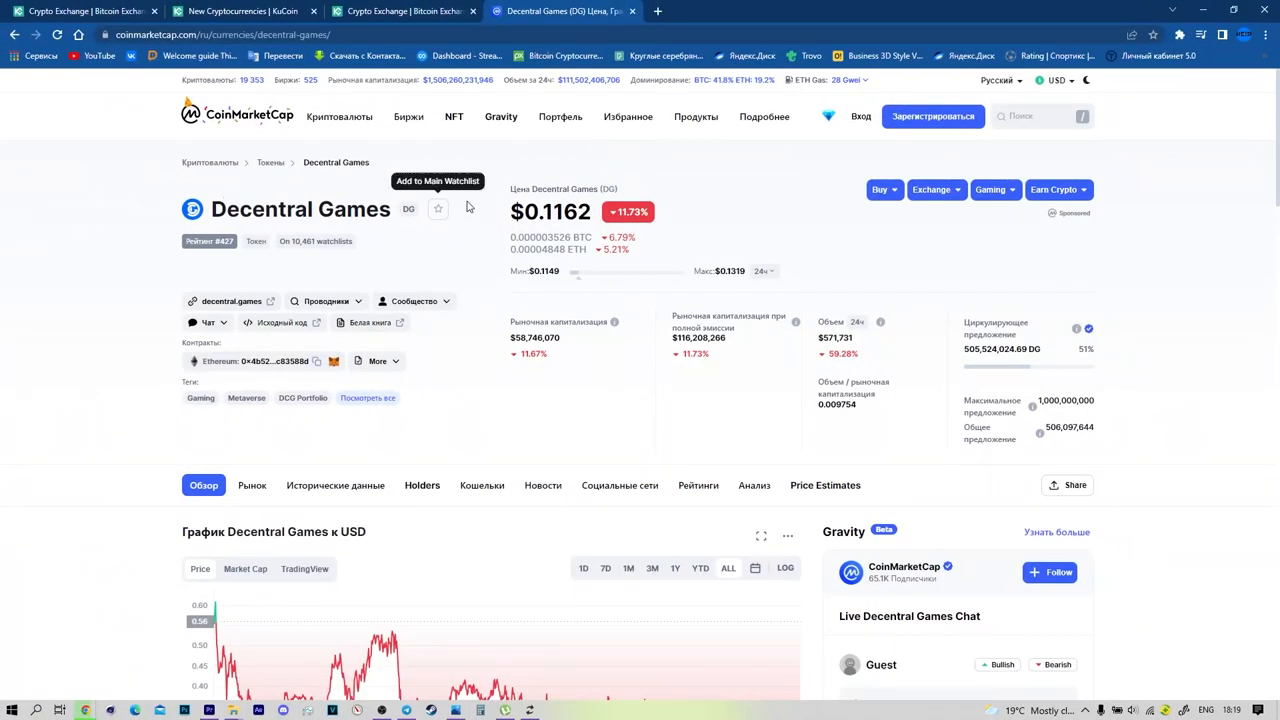
# Scroll through Decentral Games' chart, converter, stats and community estimates, then back up
pyautogui.scroll(-3)
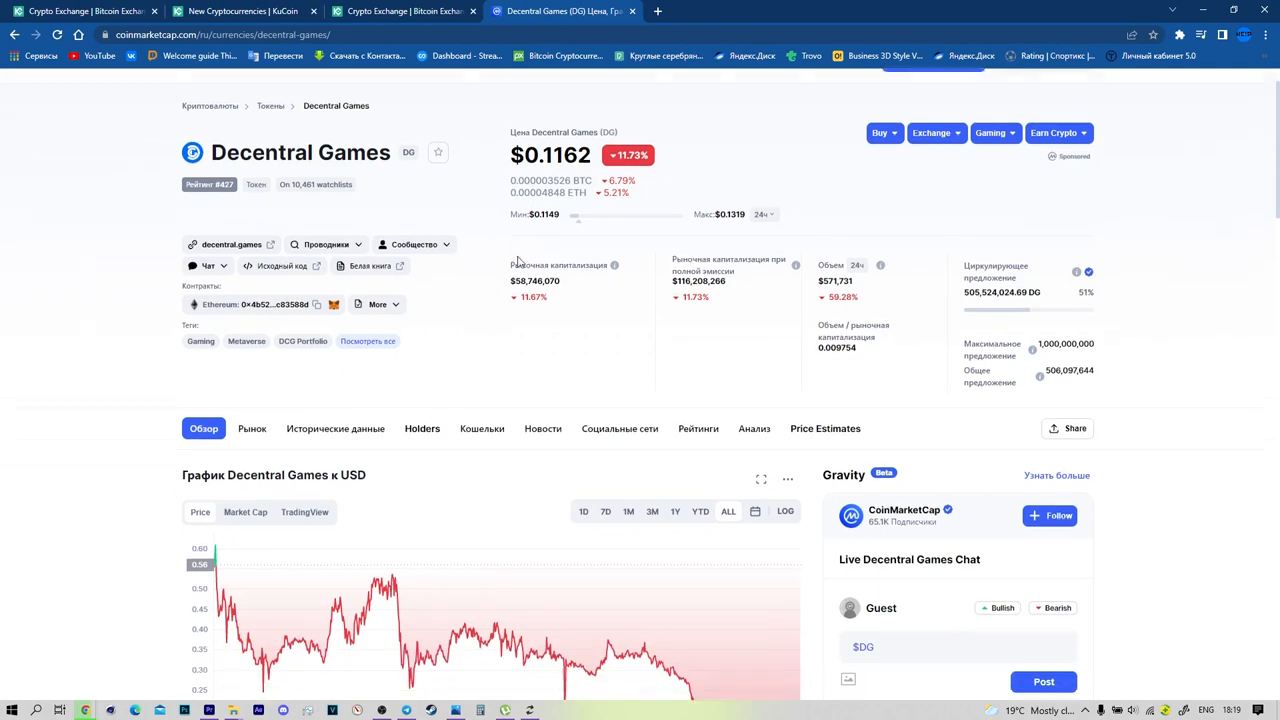
pyautogui.scroll(-3)
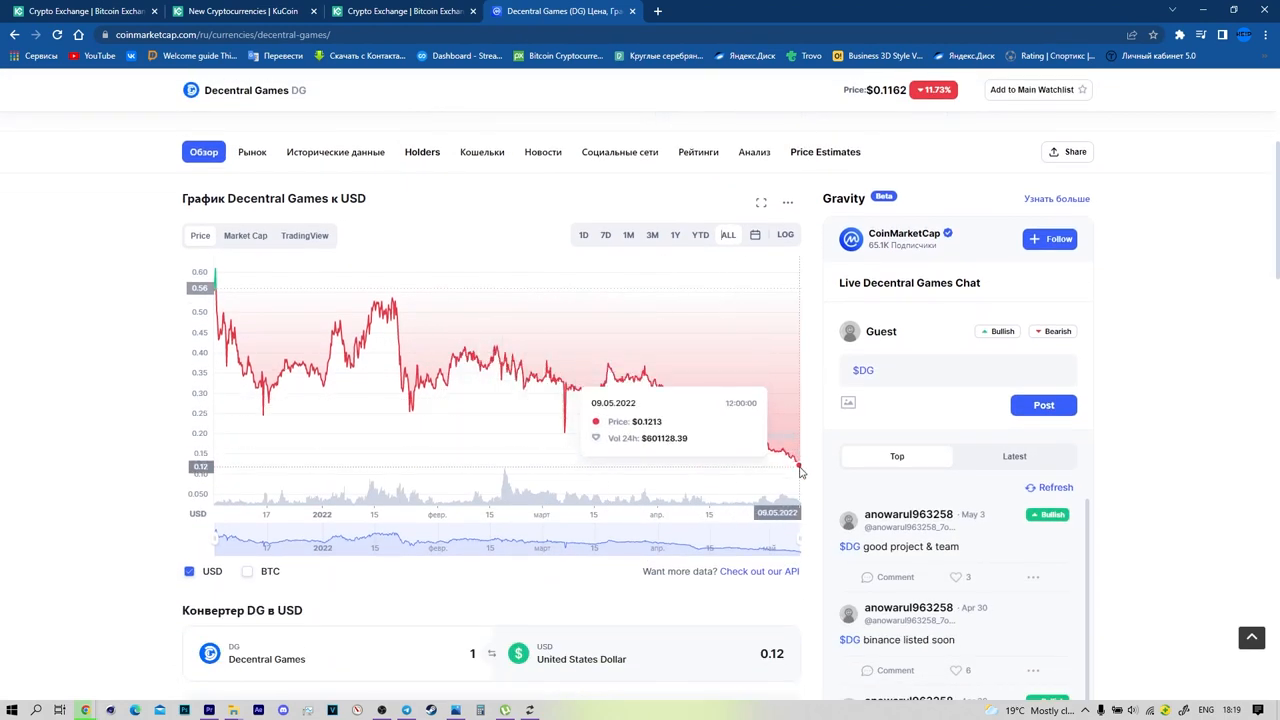
pyautogui.moveTo(385, 287)
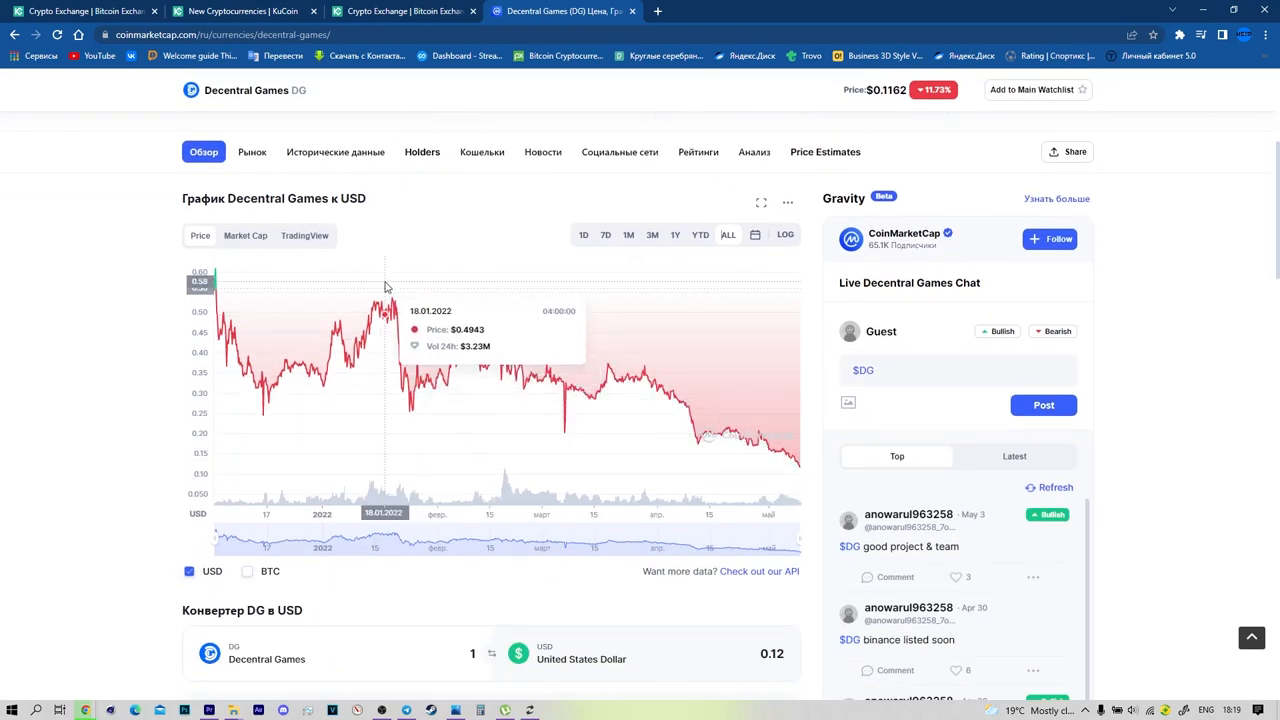
pyautogui.moveTo(652, 505)
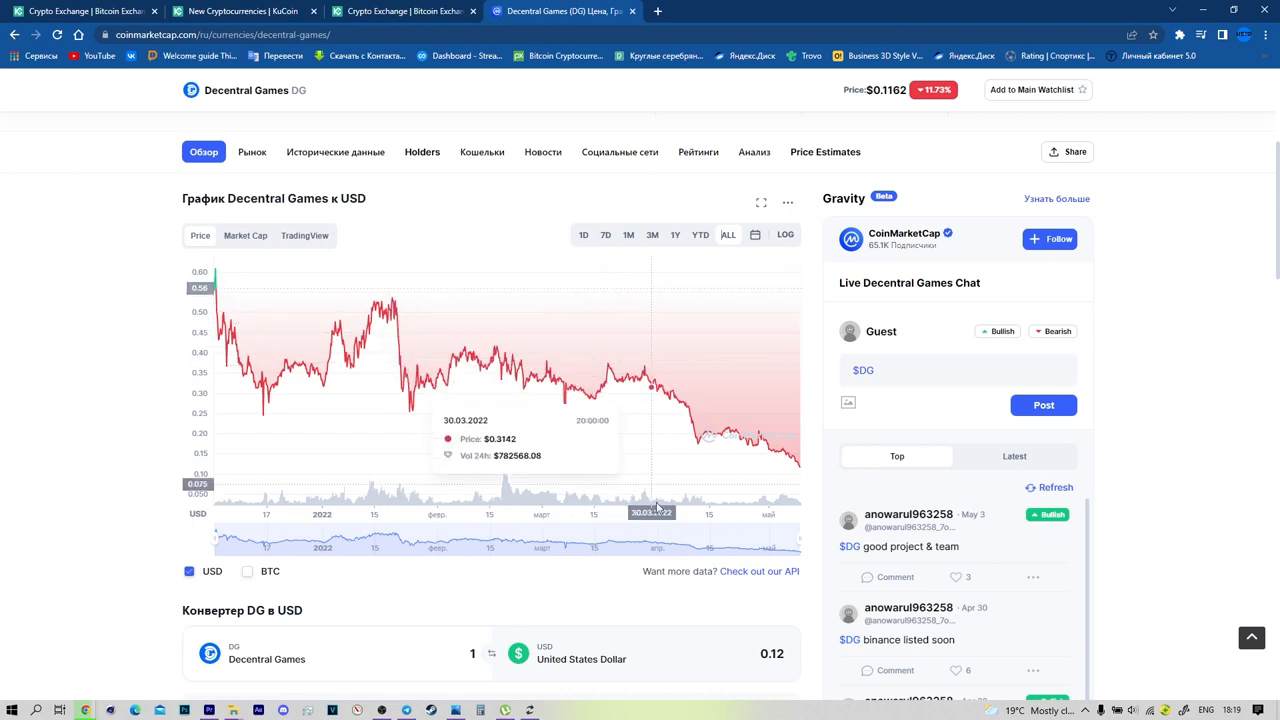
pyautogui.scroll(-3)
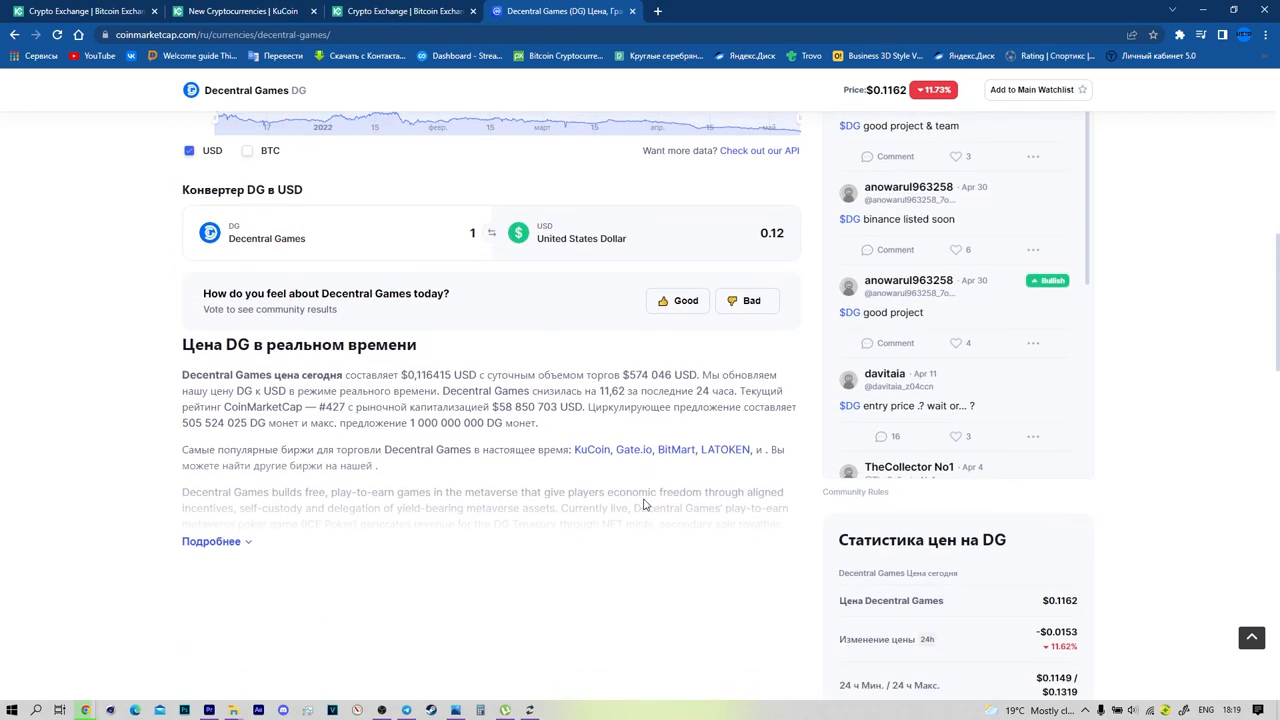
pyautogui.scroll(-3)
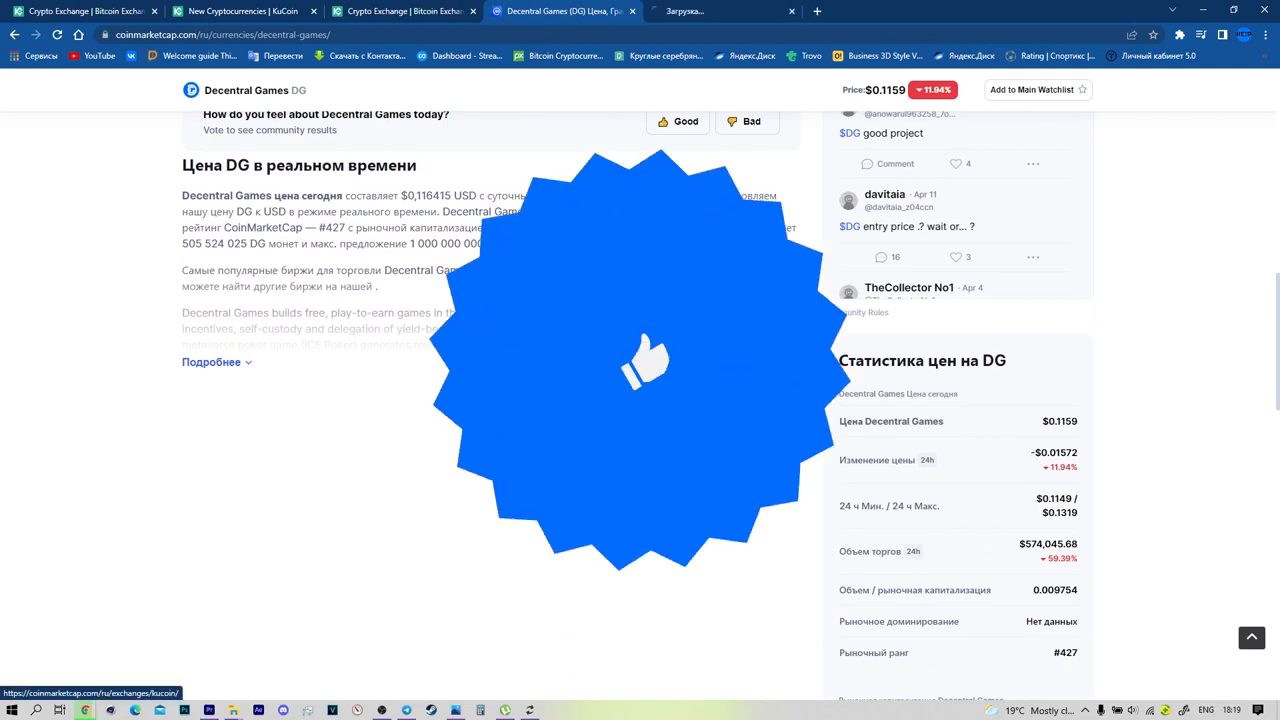
pyautogui.scroll(-3)
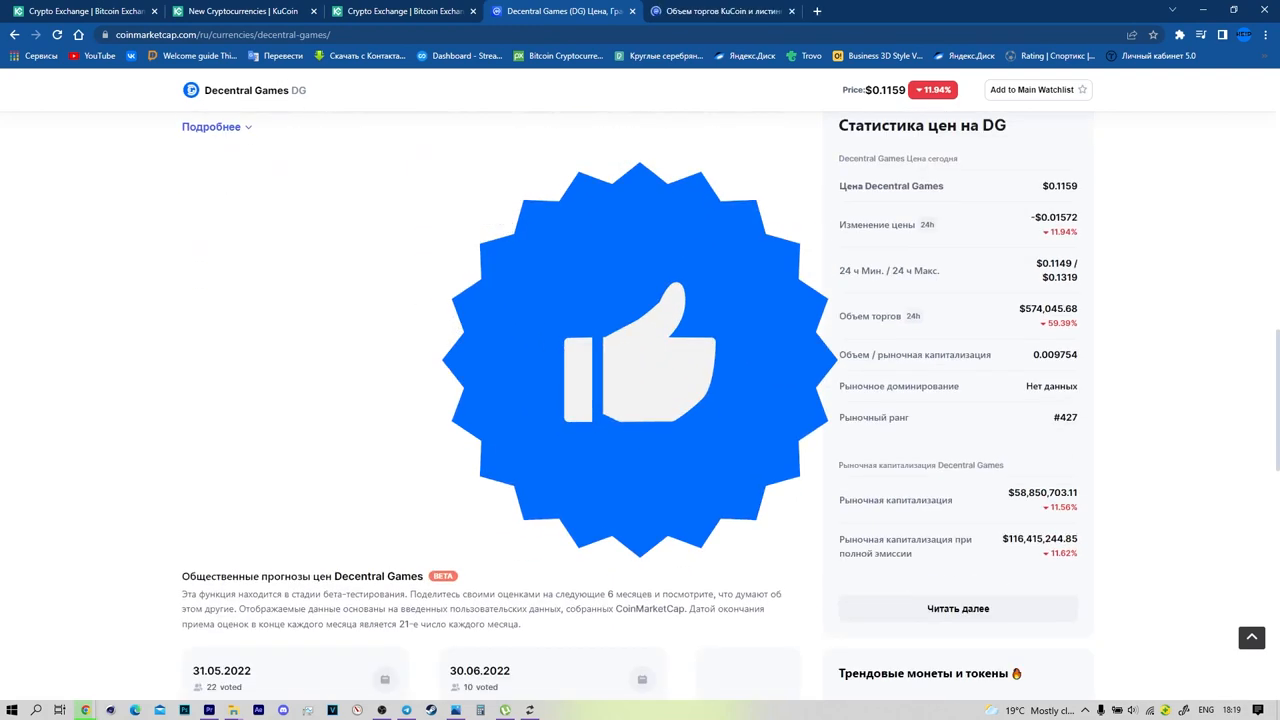
pyautogui.scroll(-3)
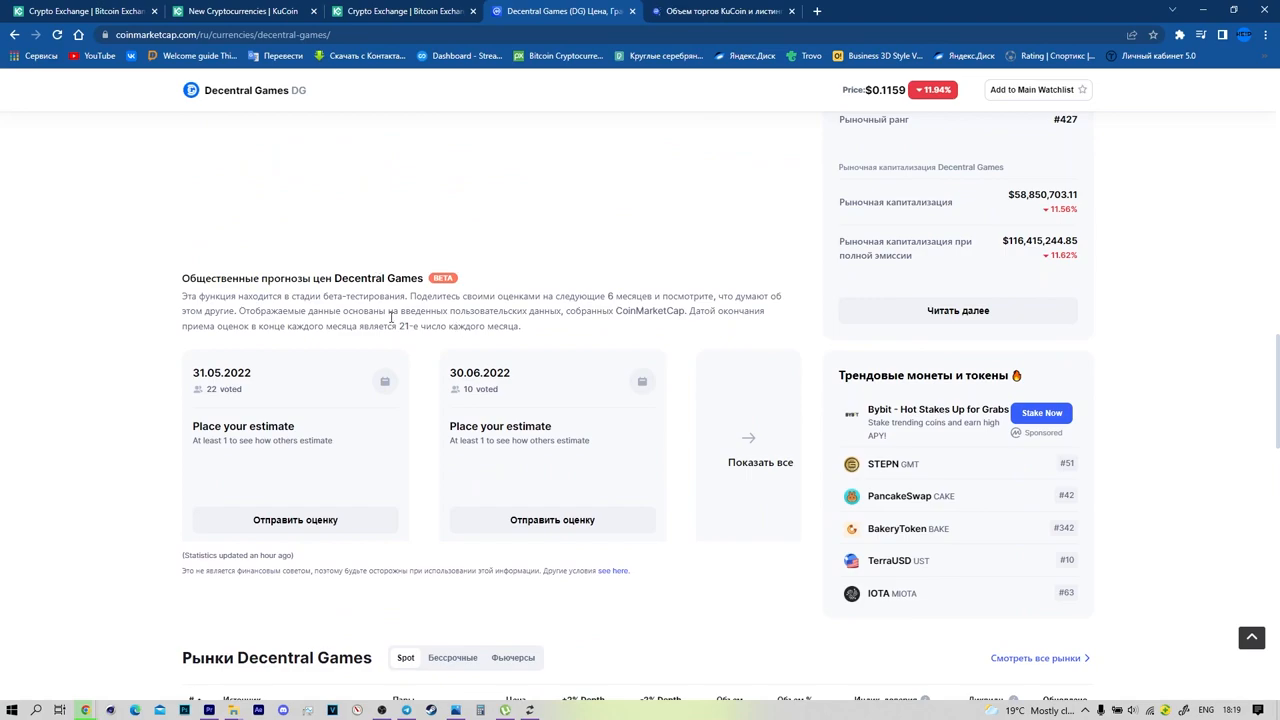
pyautogui.scroll(3)
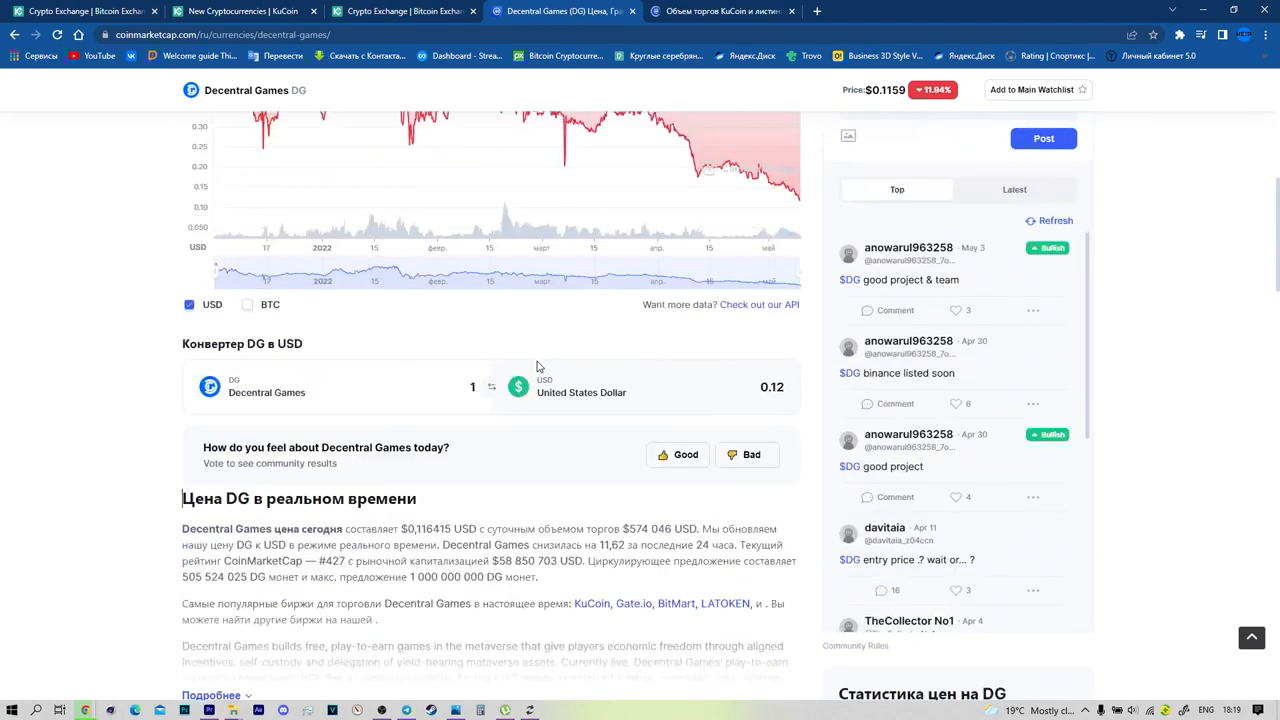
pyautogui.scroll(3)
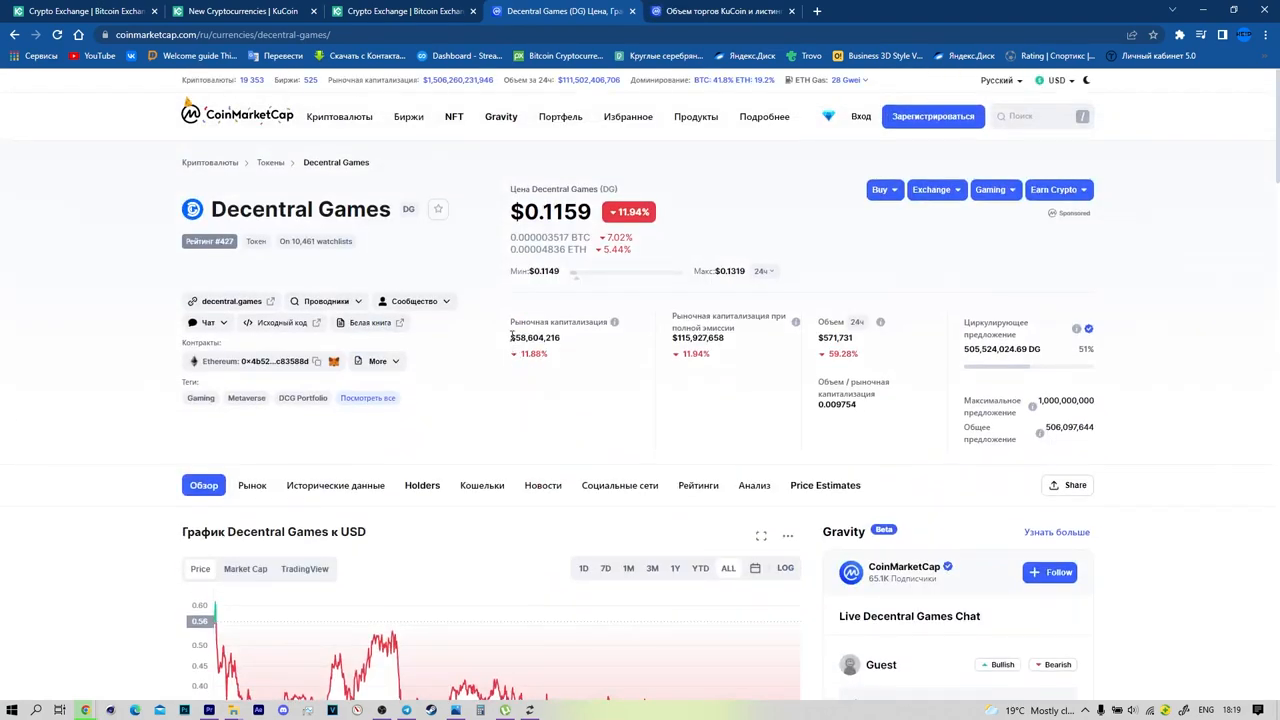